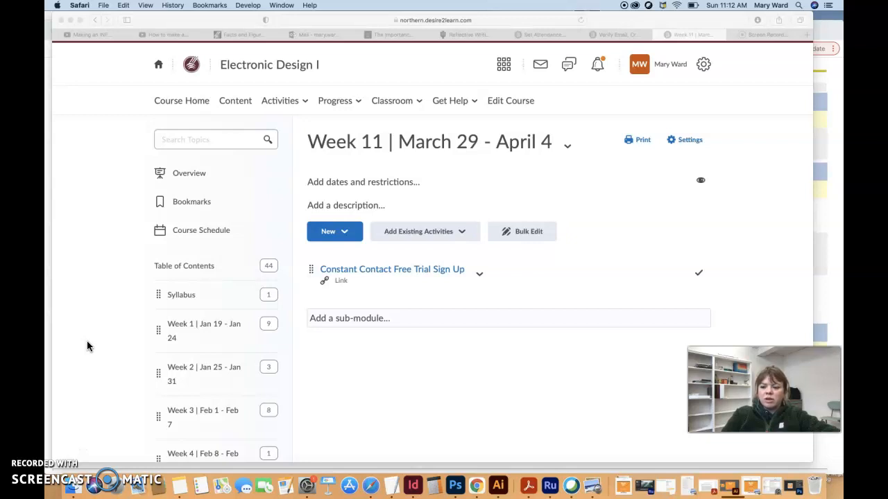
mouse_move(449, 463)
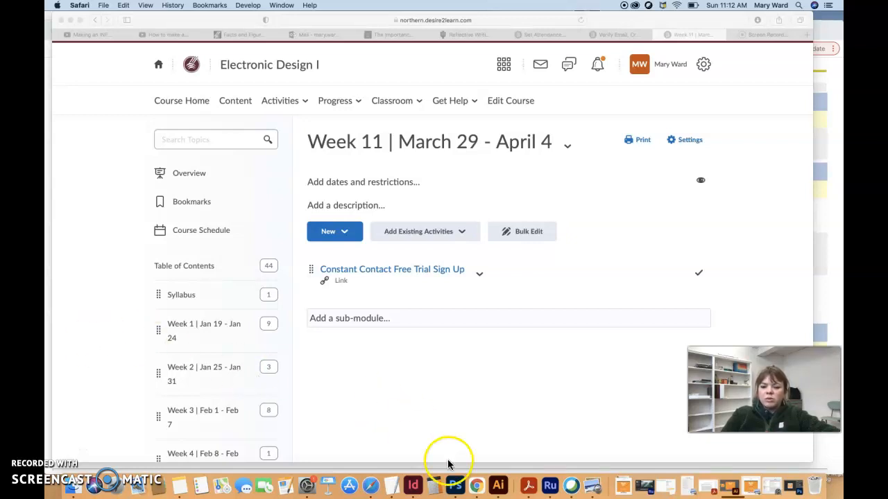
mouse_move(728, 486)
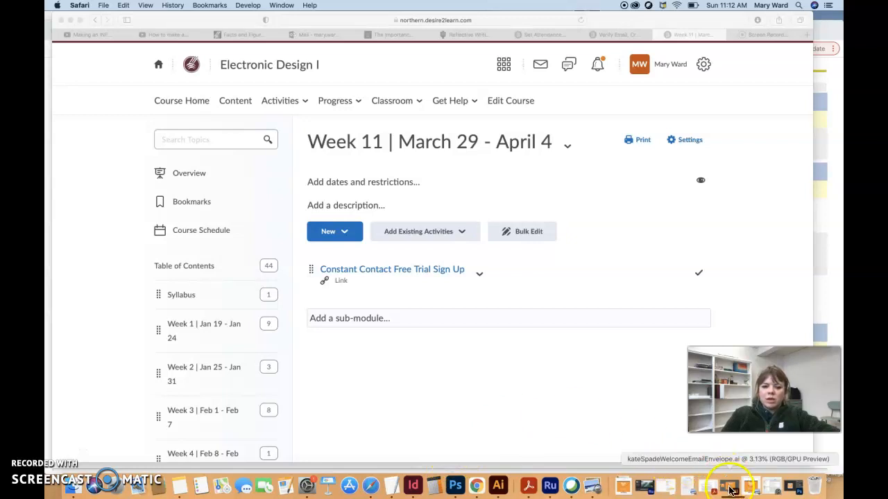
Step: Switch to the kateSpadeWelcomeEmailEnvelope document showing the orange thank-you envelope artboards
left_click(730, 486)
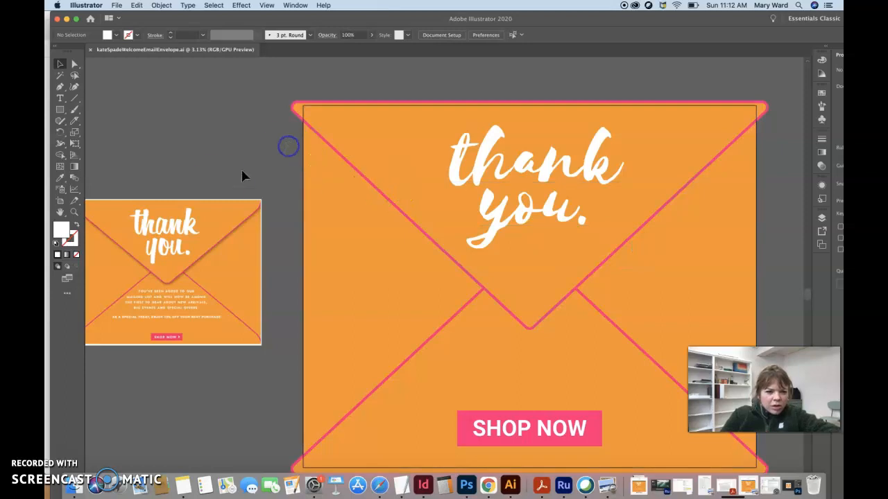
mouse_move(609, 276)
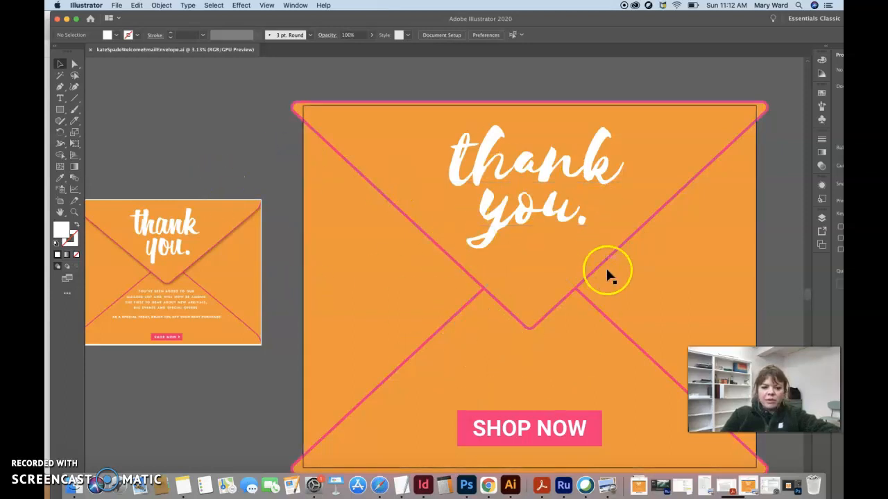
mouse_move(191, 135)
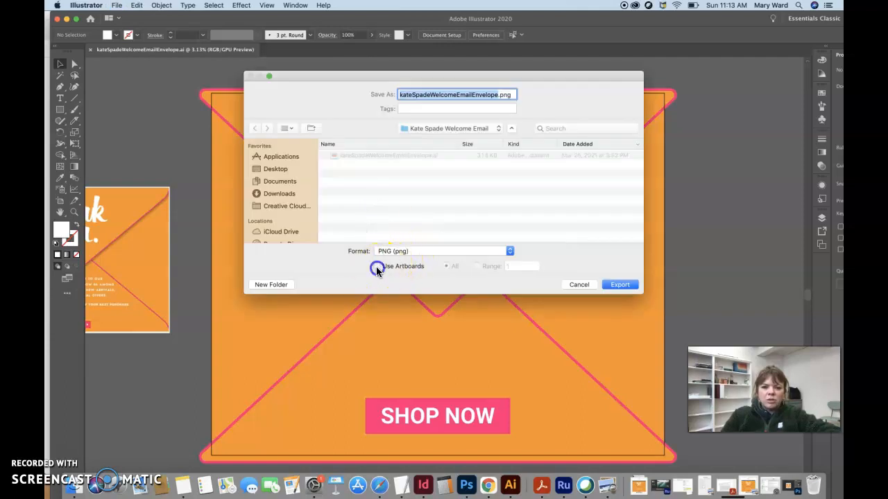
Step: Export all artboards of the envelope design as a PNG at Medium (150 ppi)
left_click(377, 266)
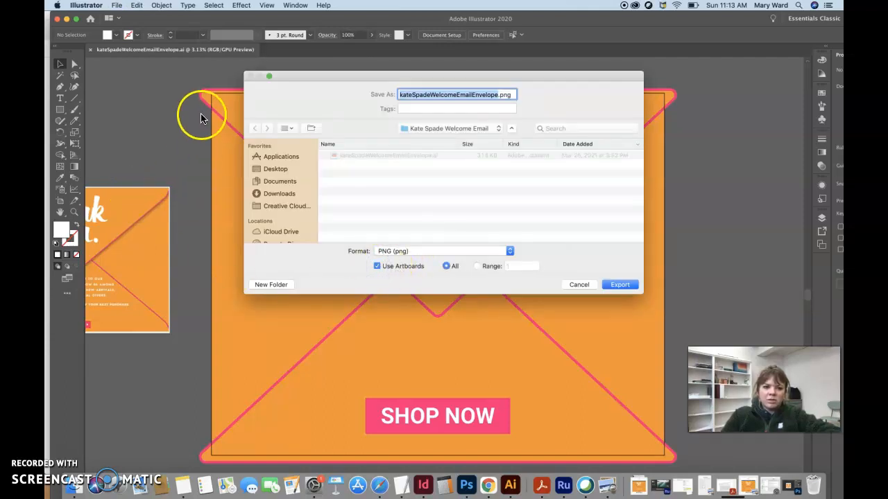
mouse_move(165, 194)
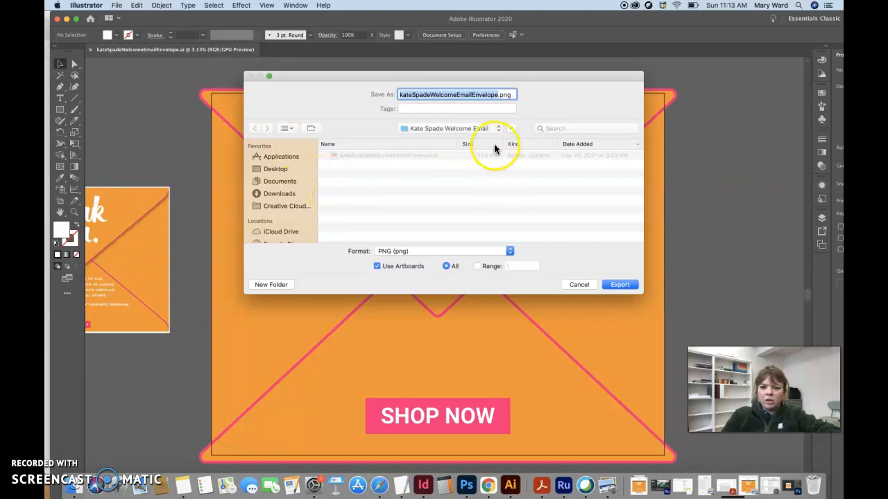
mouse_move(492, 135)
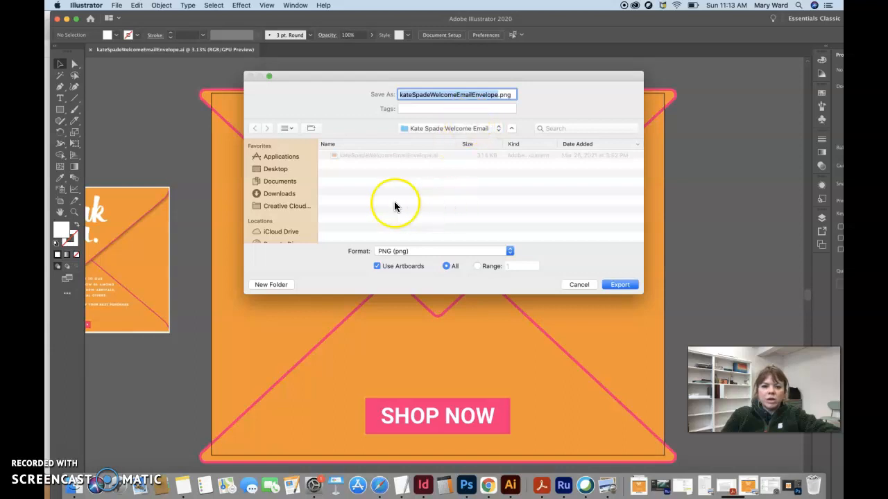
mouse_move(437, 275)
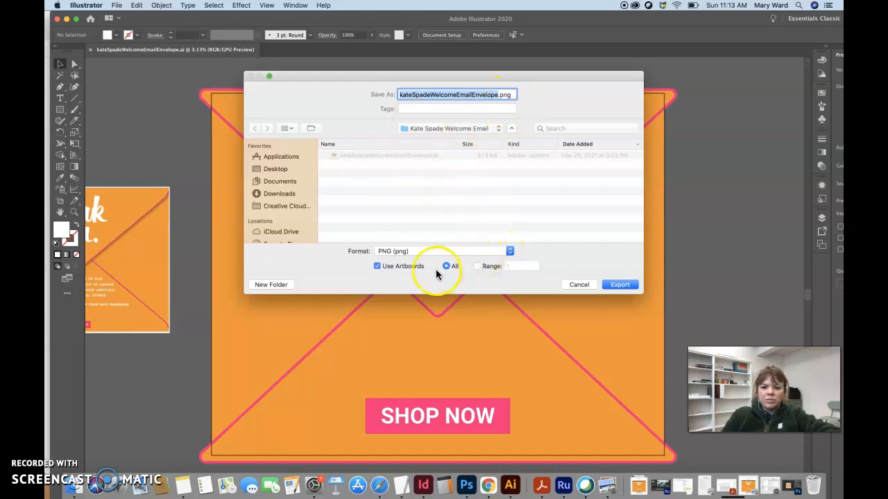
left_click(619, 284)
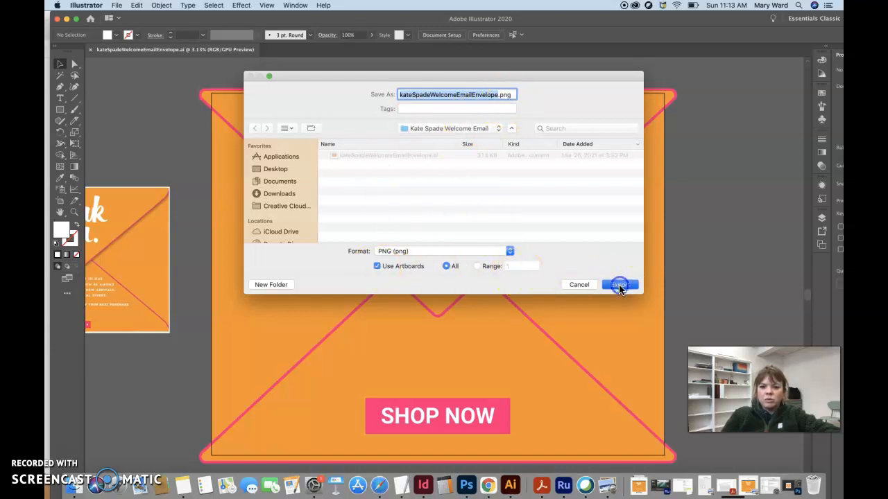
left_click(620, 285)
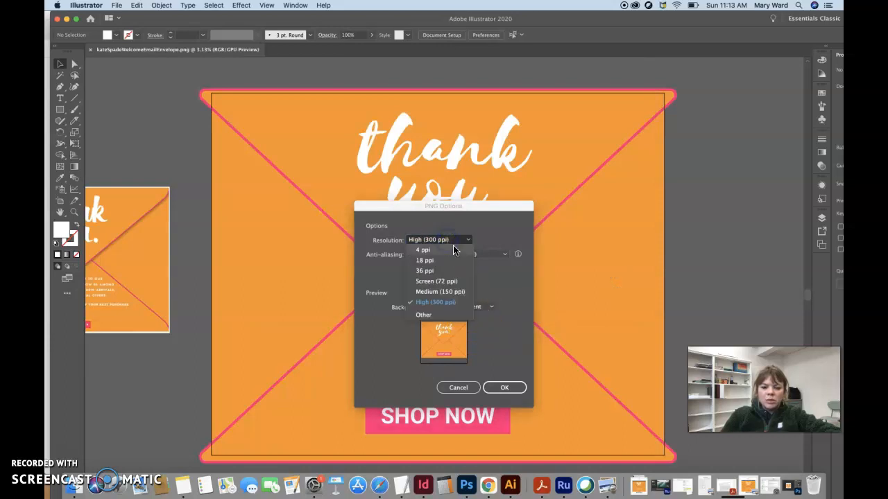
left_click(440, 291)
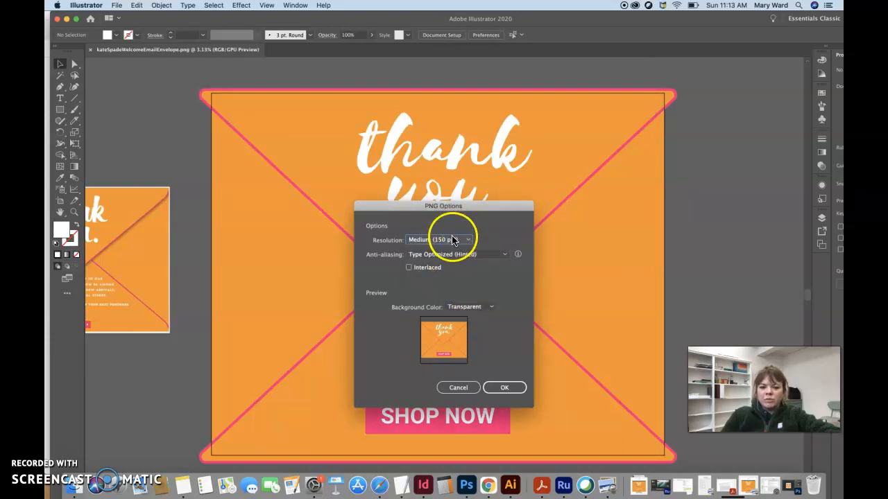
left_click(504, 387)
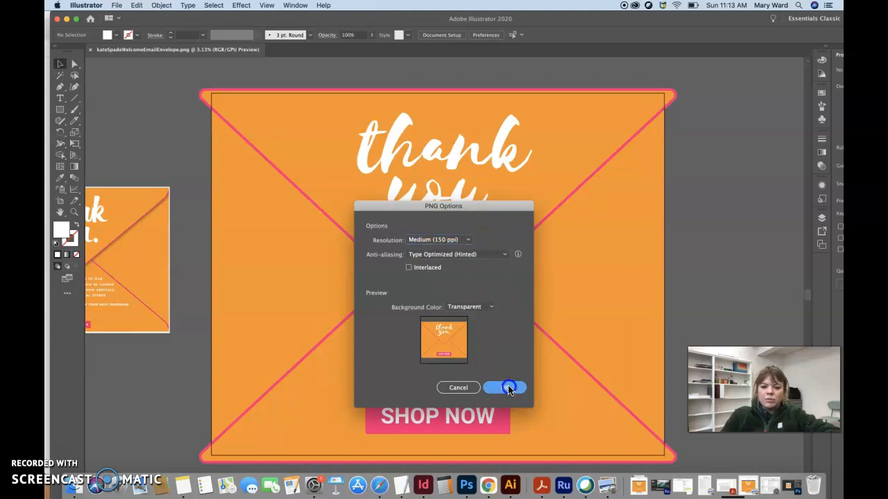
left_click(505, 387)
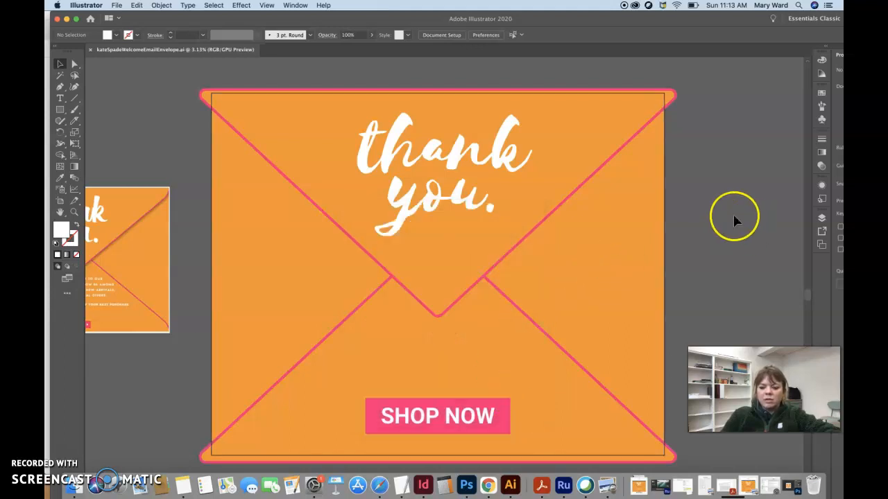
mouse_move(735, 222)
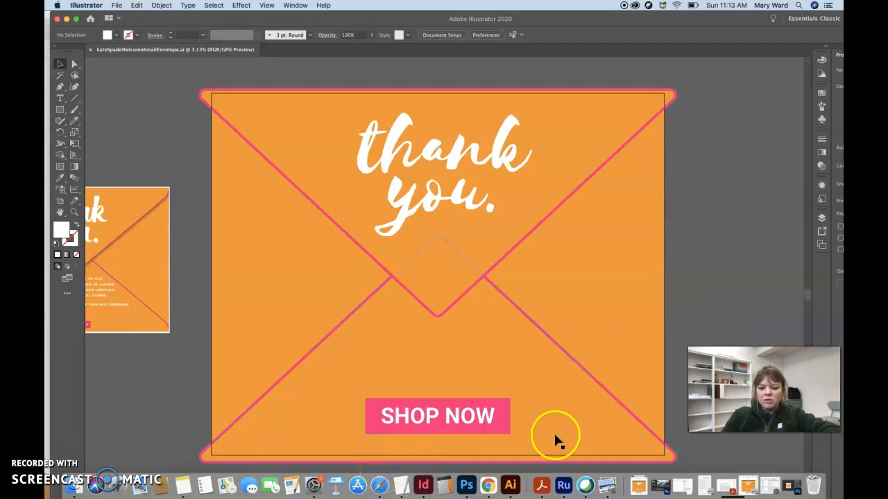
mouse_move(585, 484)
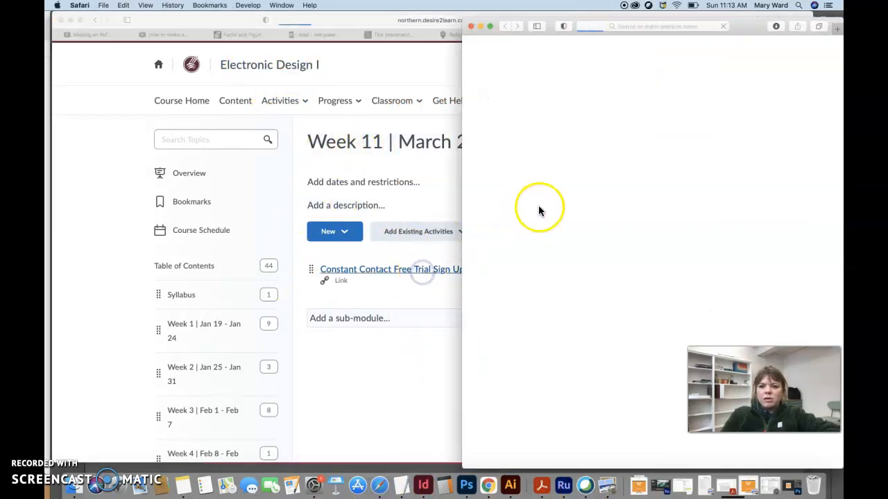
Step: Highlight 'free 60 days' and begin entering the email address 'mary' in the trial field
left_click(391, 269)
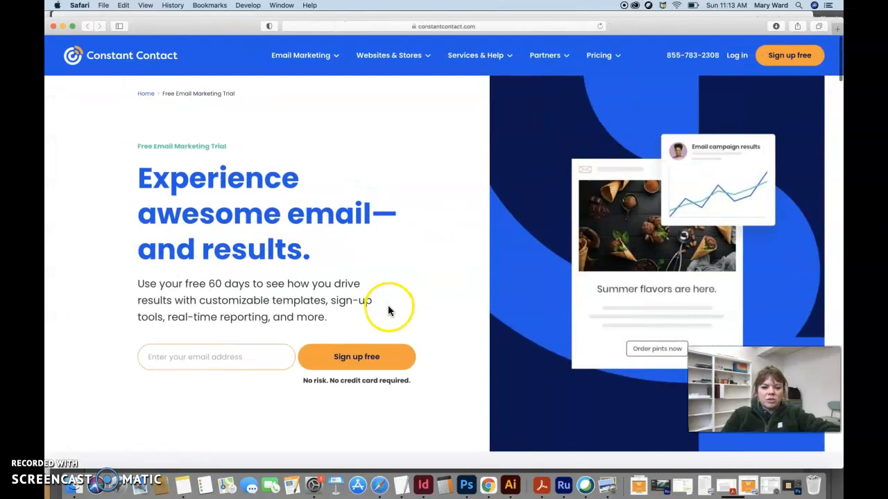
mouse_move(350, 248)
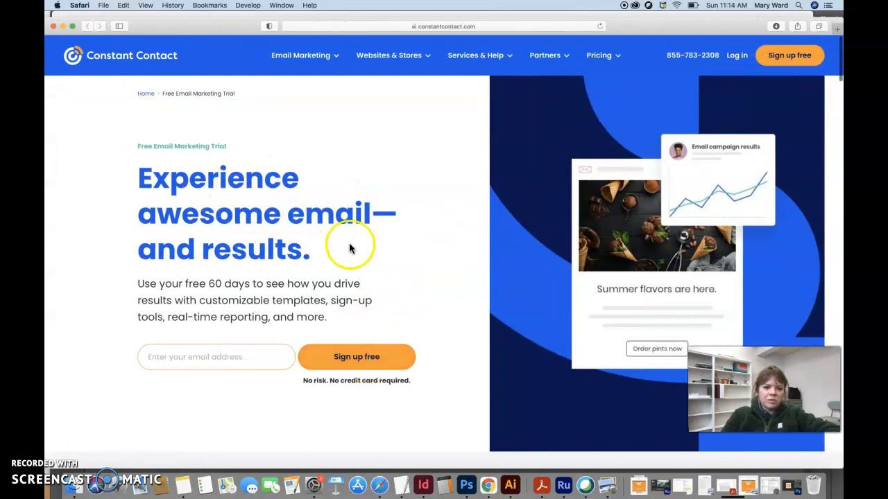
double_click(208, 284)
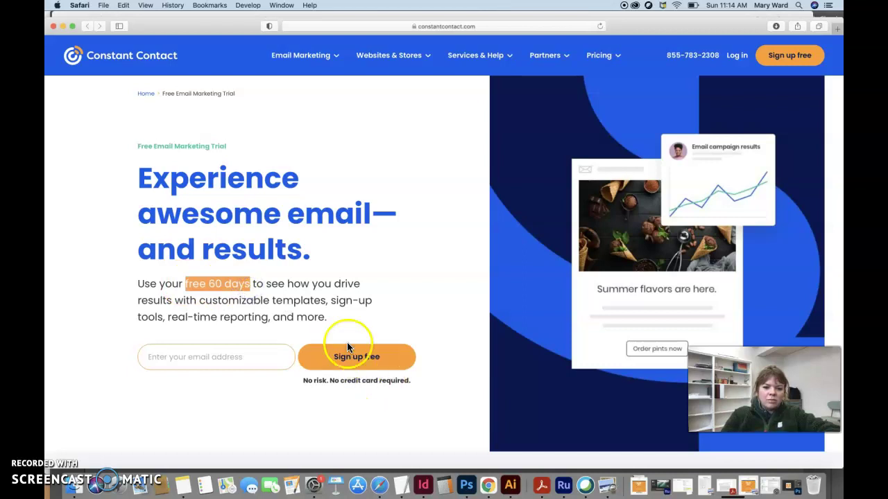
left_click(357, 356)
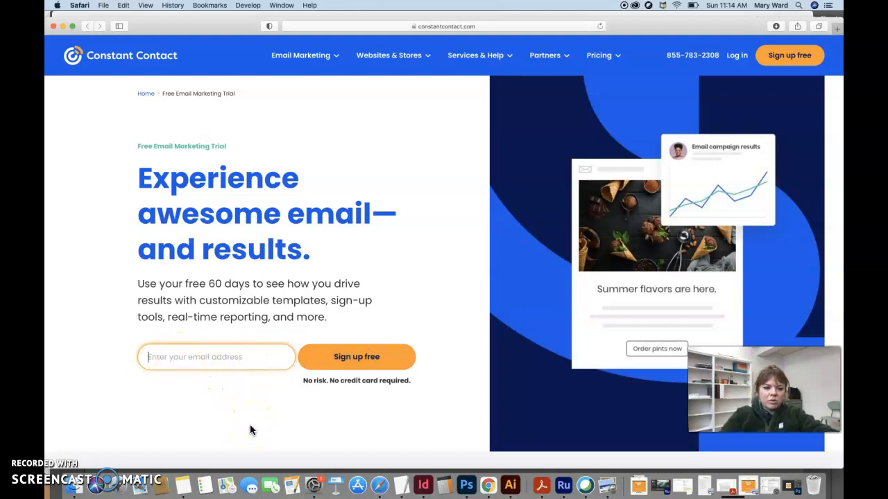
type("mary")
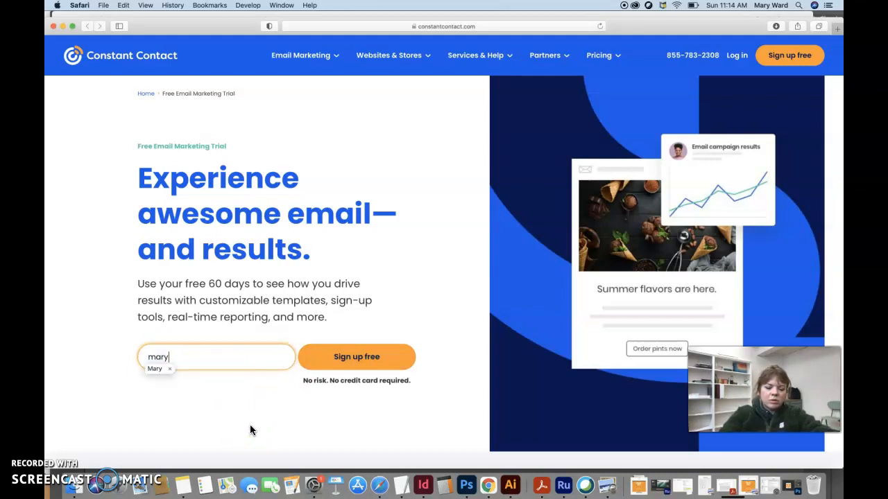
mouse_move(69, 454)
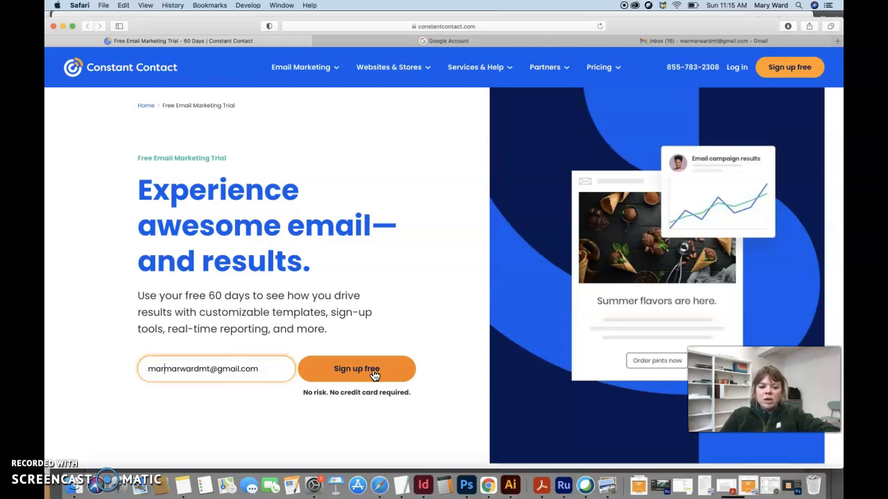
Step: Submit the email with Sign up free and scroll through the sign-up form
left_click(356, 368)
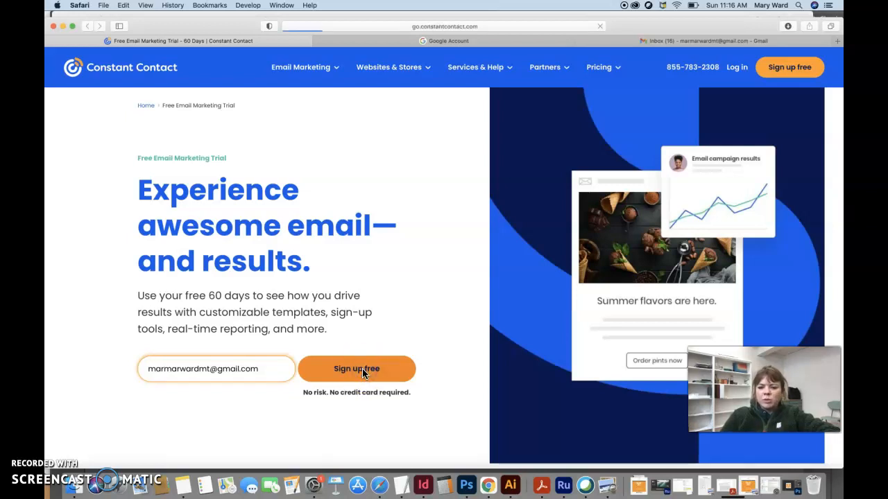
left_click(357, 368)
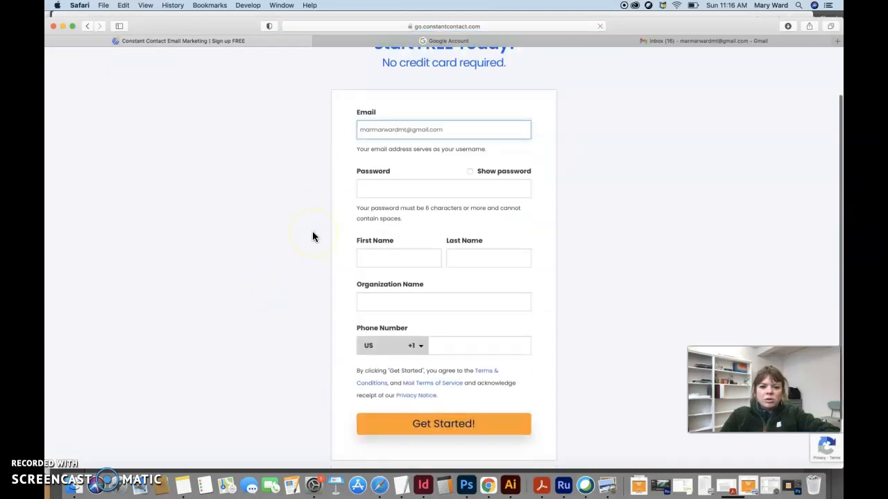
scroll("up", 3)
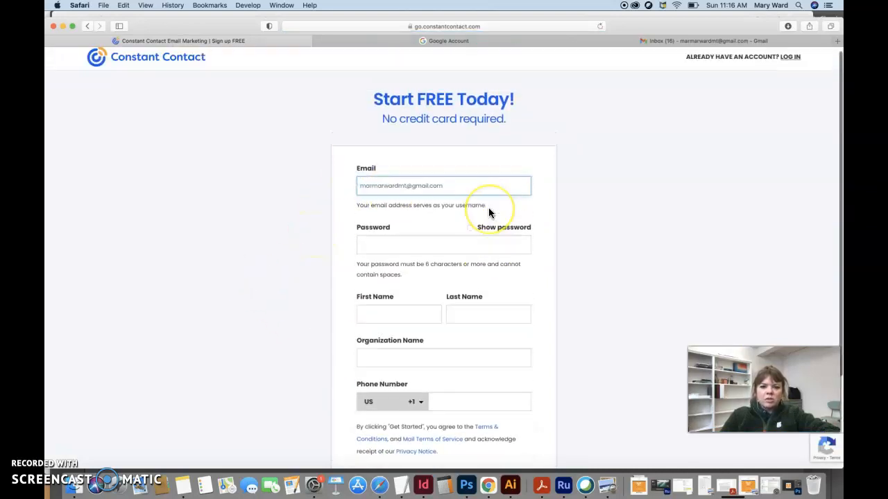
scroll("down", 3)
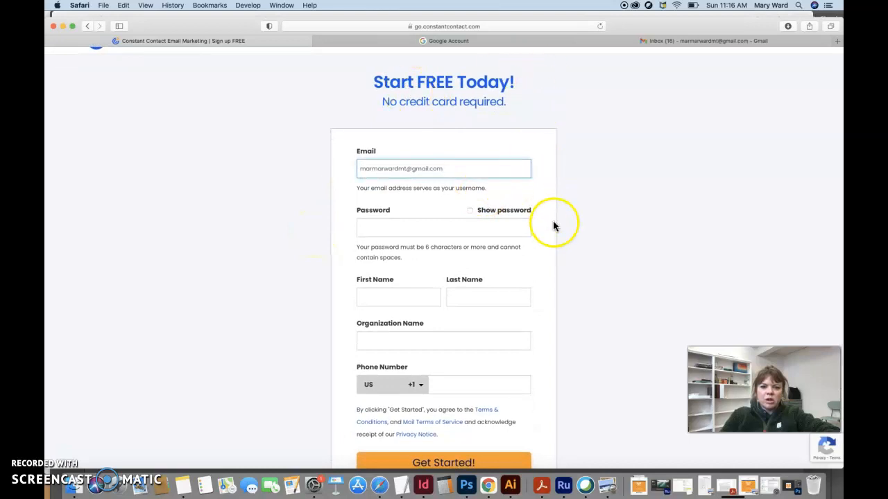
scroll("down", 3)
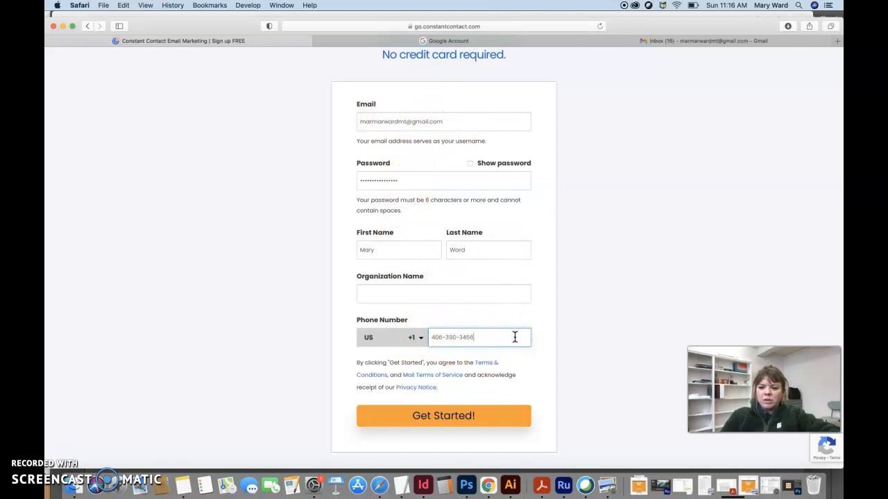
mouse_move(485, 339)
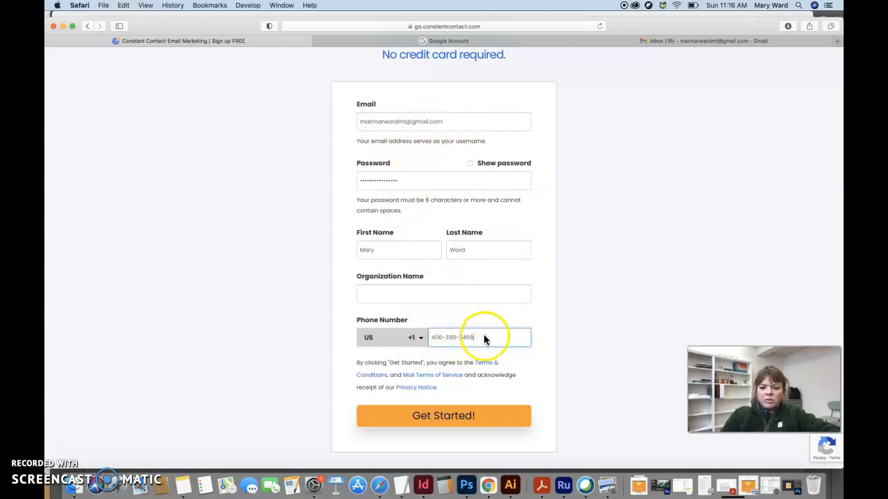
Step: Enter 'Montana' as the organization name
left_click(443, 293)
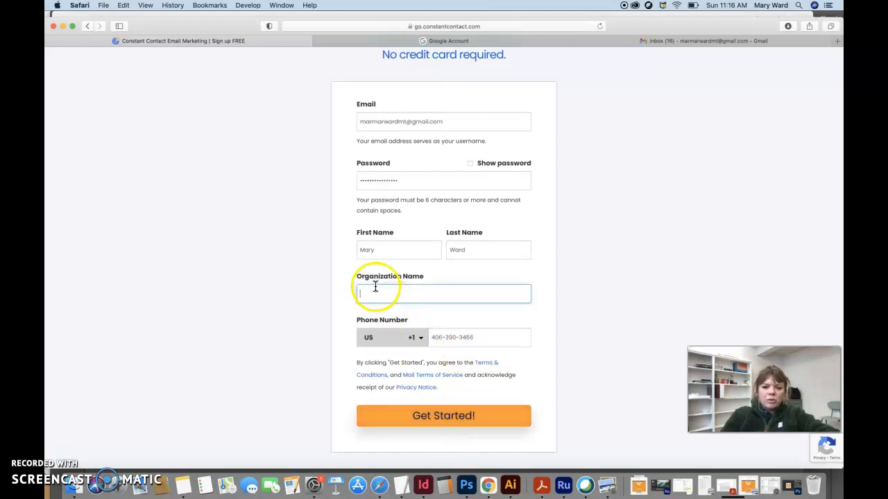
type("Montan")
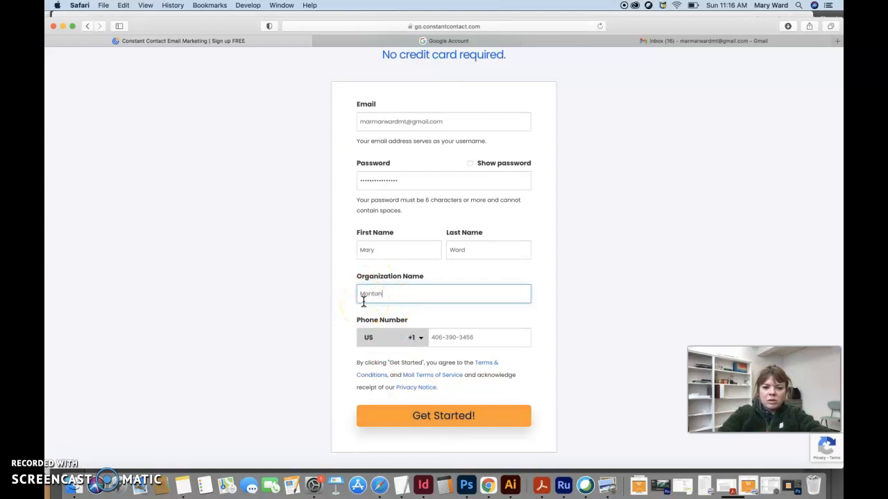
type("a State University-Northern")
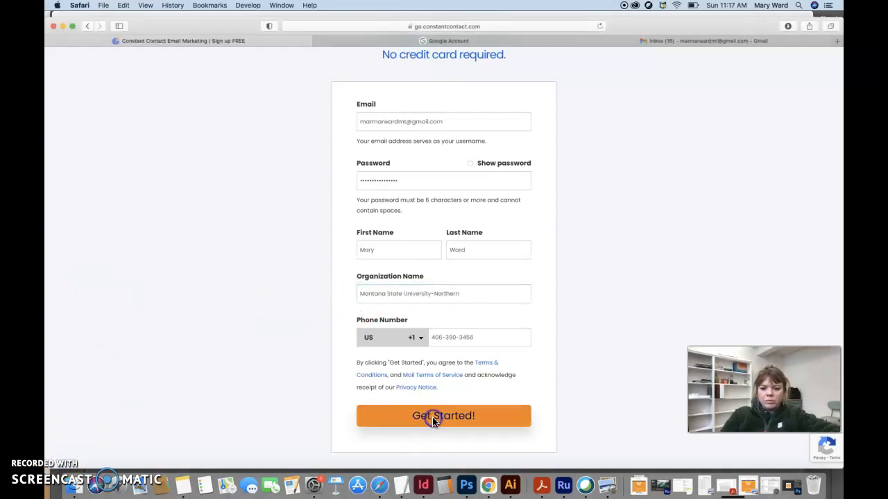
Step: Submit the sign-up form and save the new account password in Safari
left_click(443, 415)
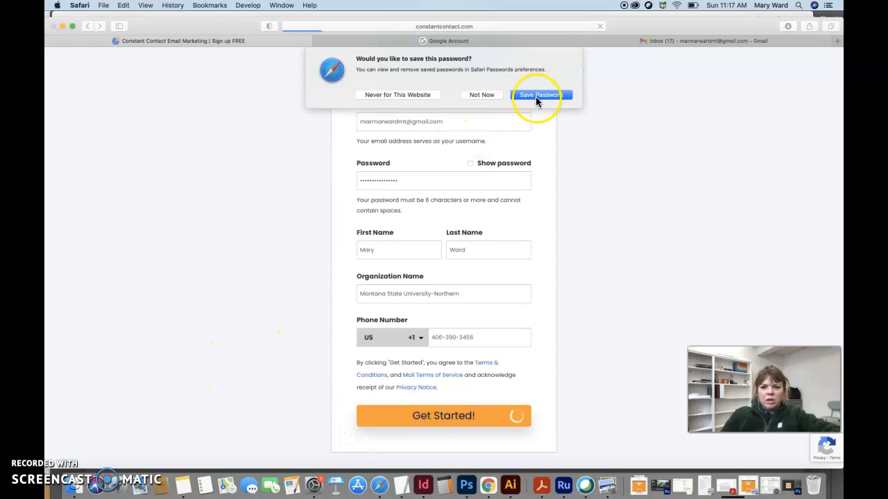
left_click(539, 95)
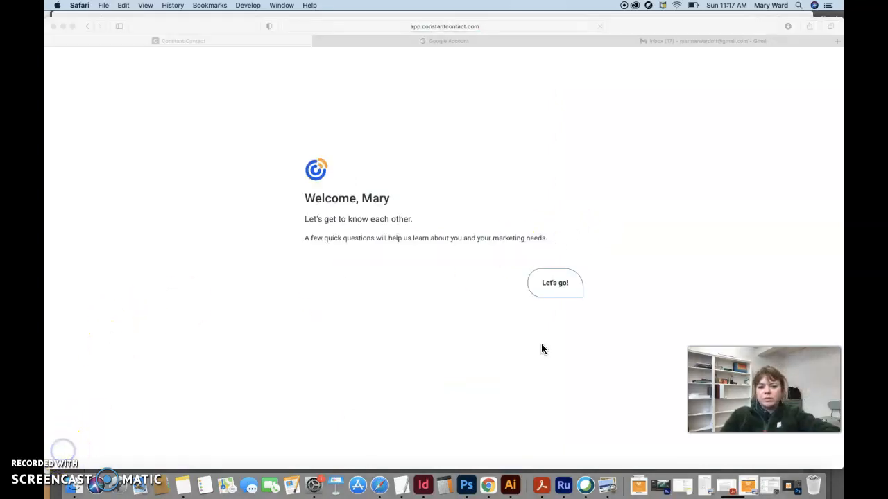
mouse_move(355, 251)
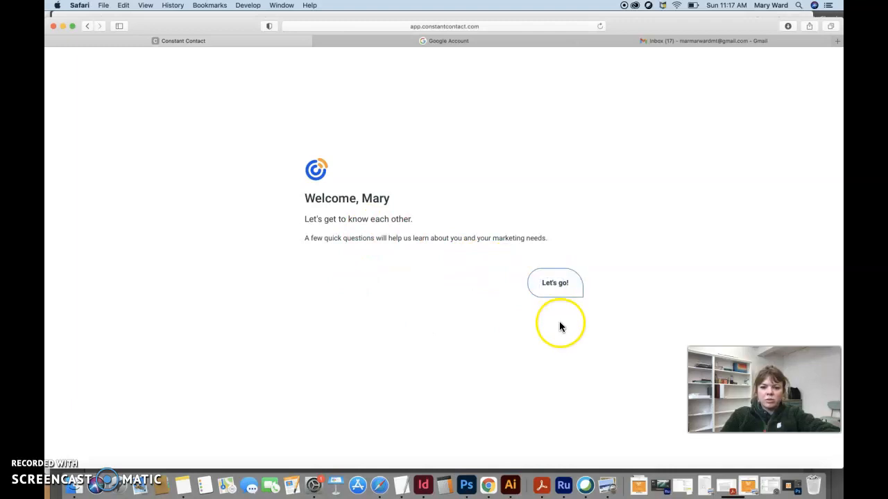
Step: Answer the business type as Education - Primary/ Secondary and the goal as Not sure
left_click(554, 283)
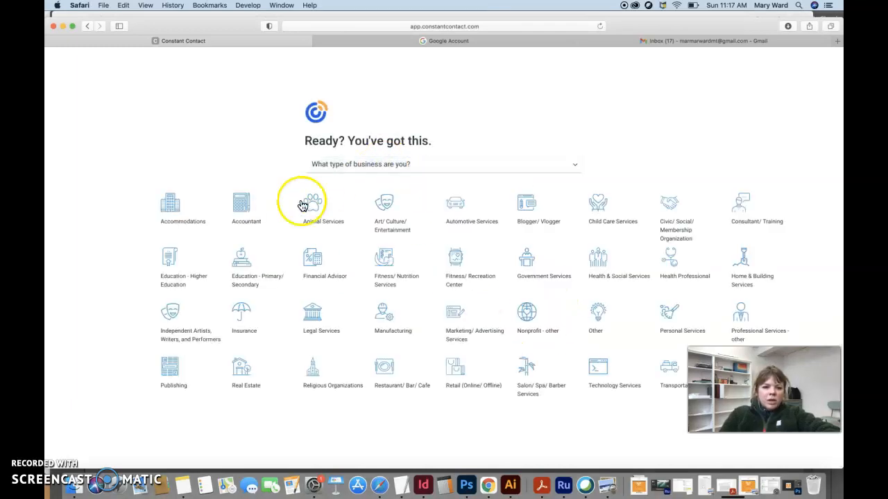
mouse_move(728, 285)
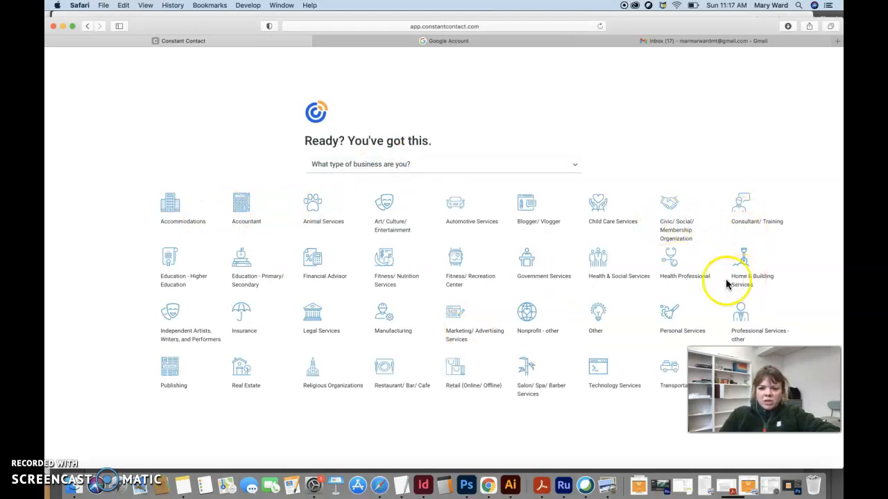
mouse_move(288, 281)
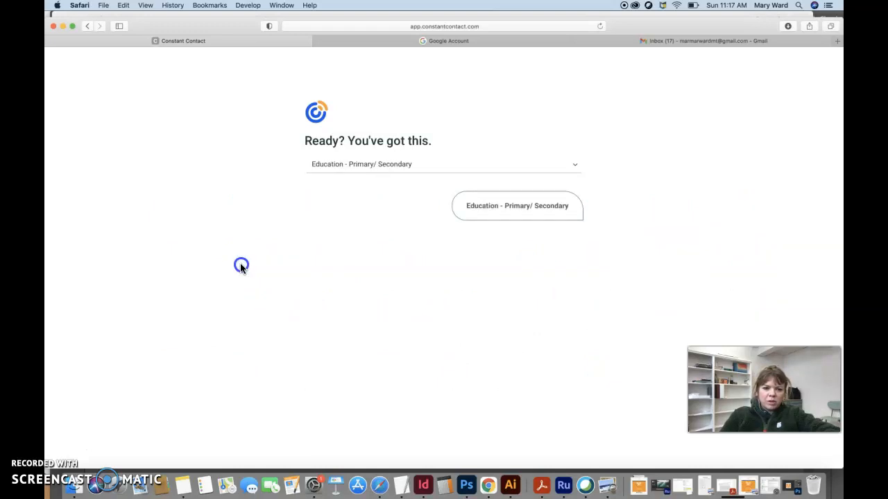
left_click(443, 164)
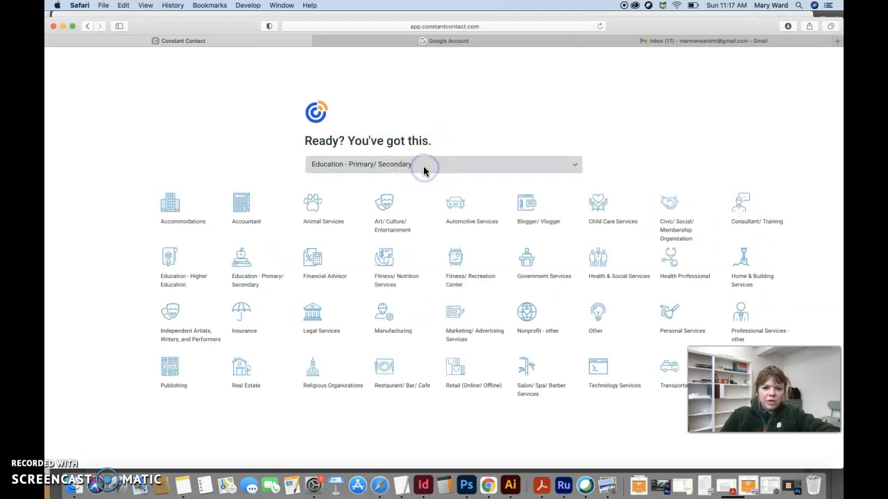
left_click(257, 267)
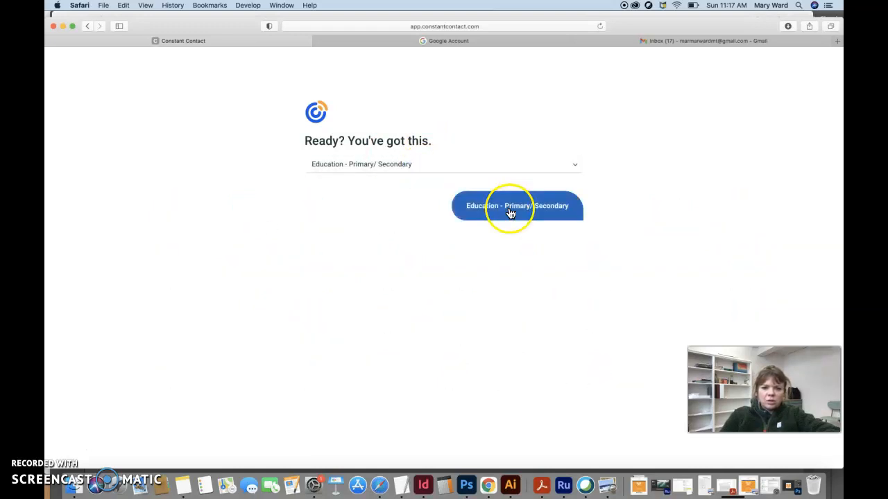
left_click(517, 205)
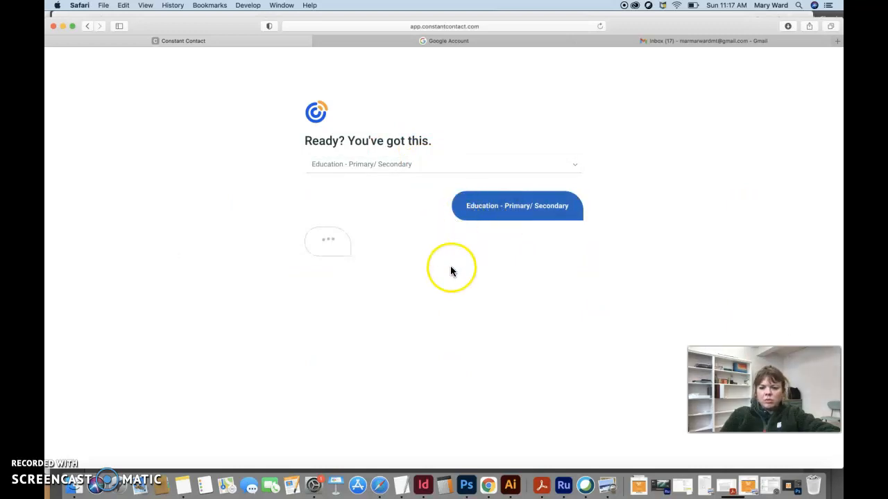
left_click(516, 206)
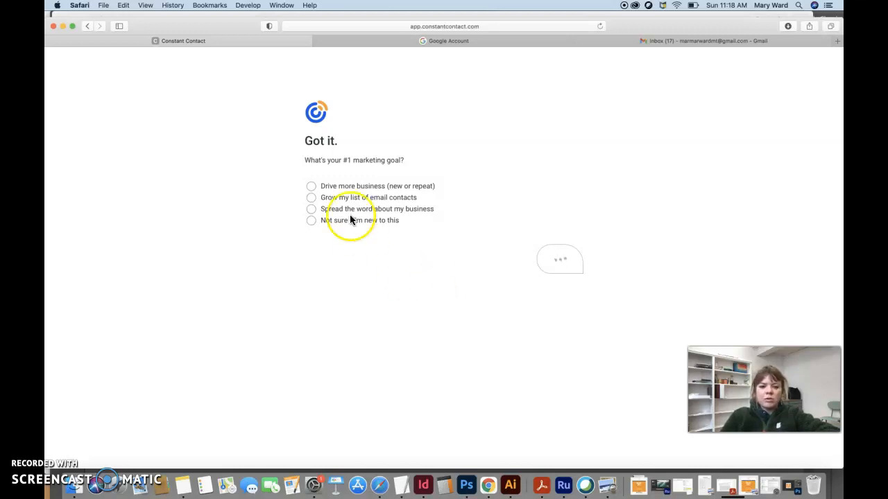
mouse_move(312, 210)
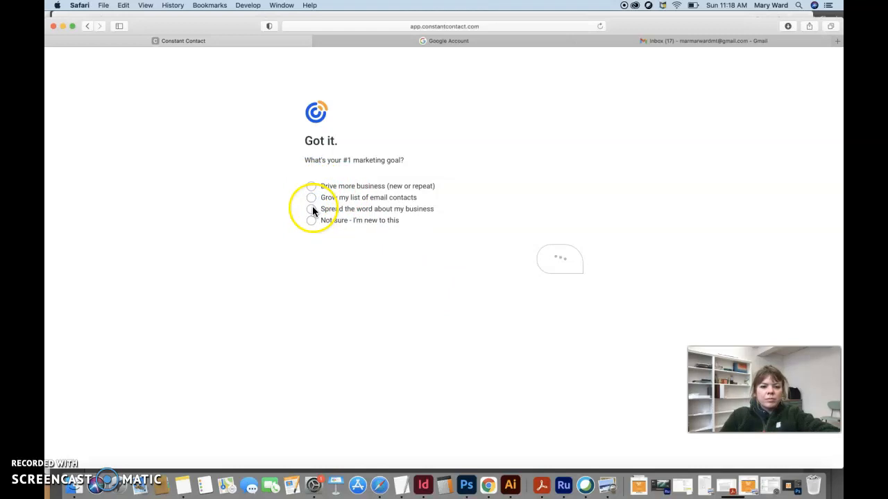
left_click(310, 186)
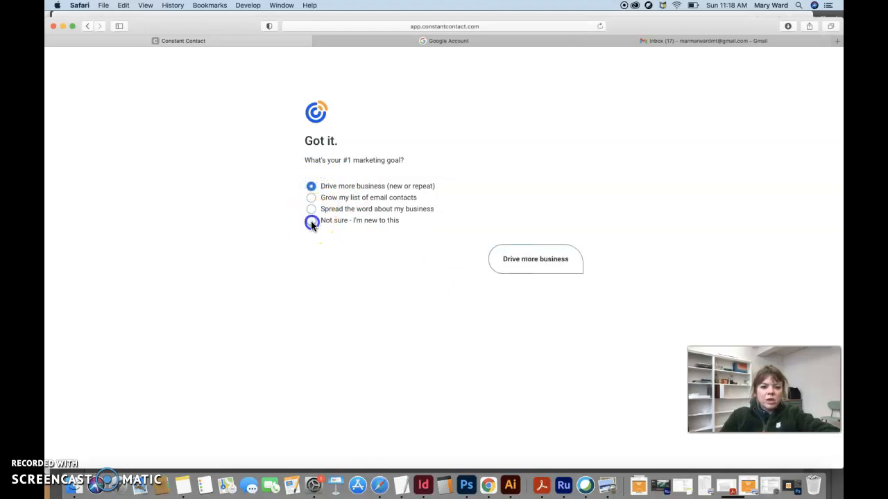
left_click(310, 220)
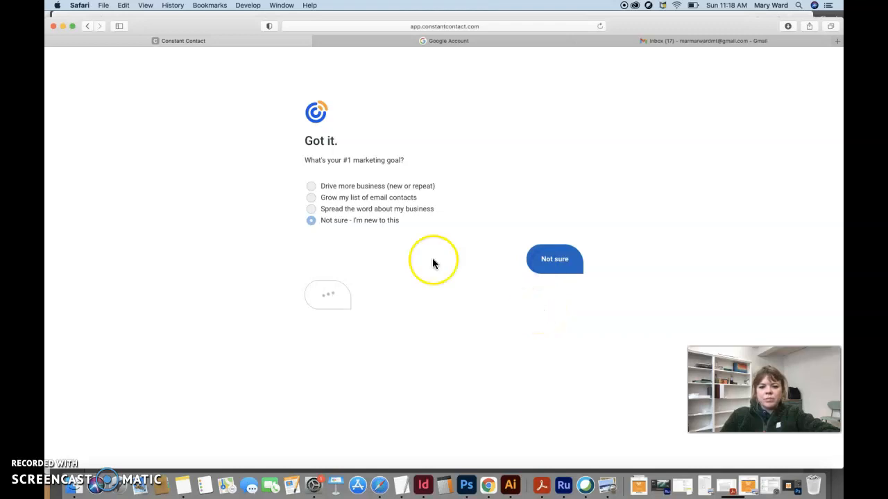
left_click(554, 259)
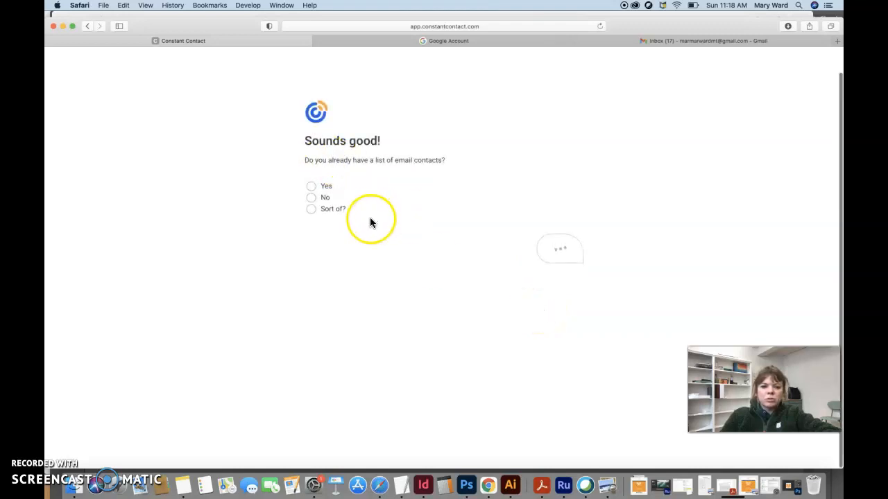
mouse_move(436, 170)
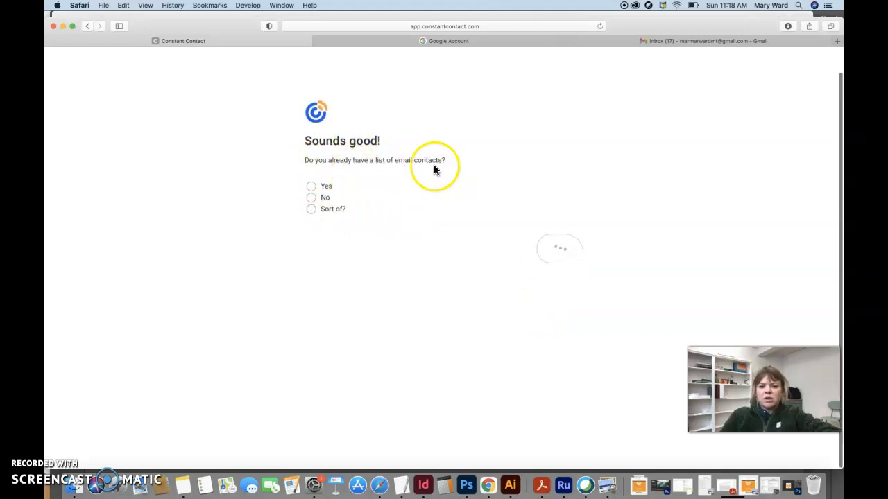
Step: Answer No to having a contact list, a website, and selling online
left_click(311, 197)
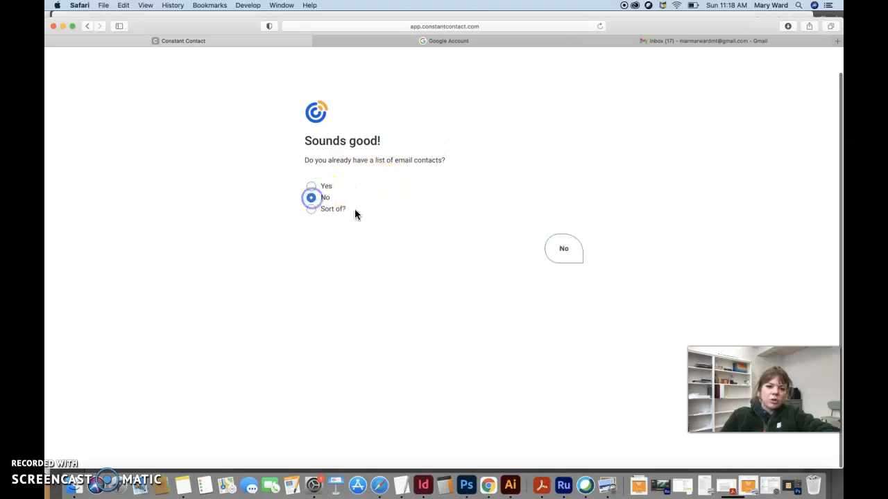
left_click(563, 249)
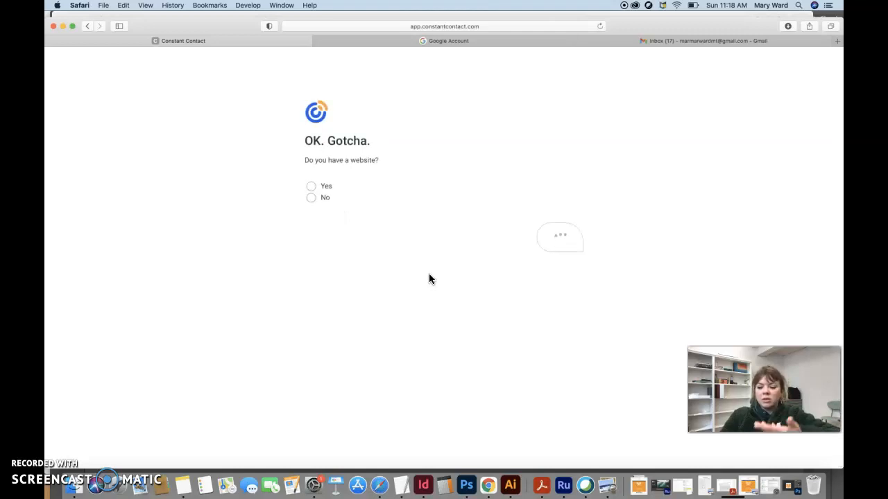
mouse_move(437, 280)
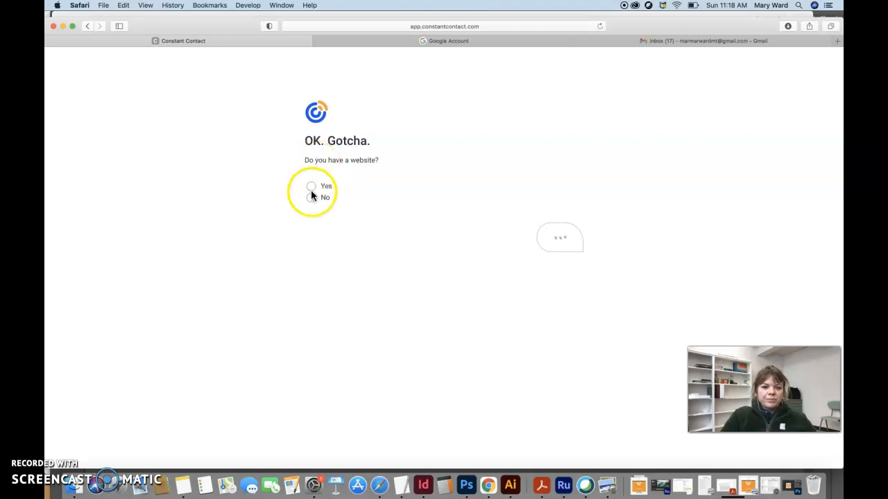
left_click(310, 197)
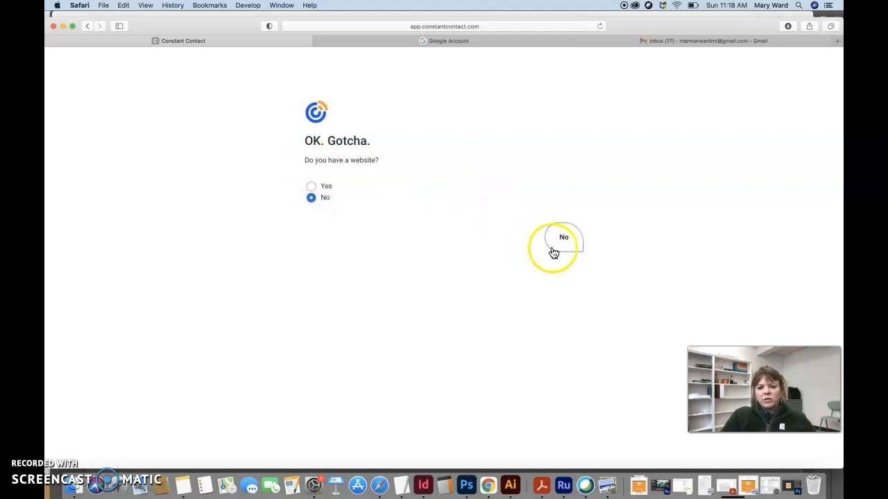
left_click(563, 237)
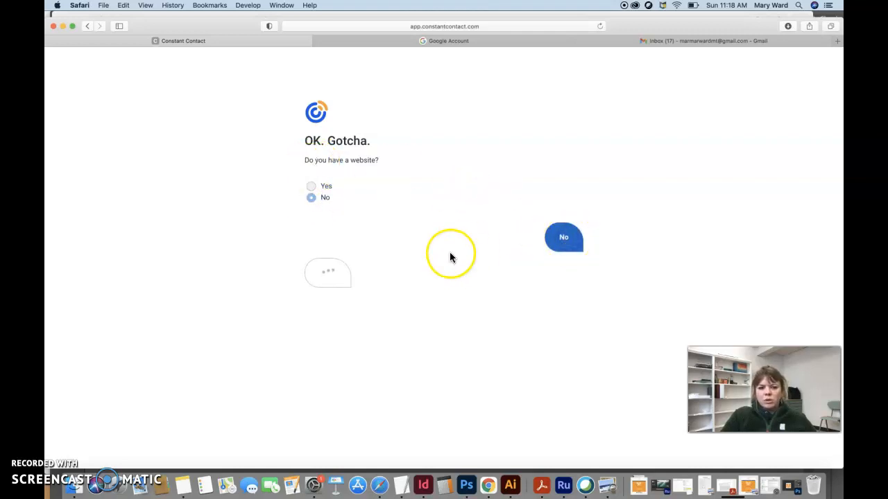
left_click(563, 237)
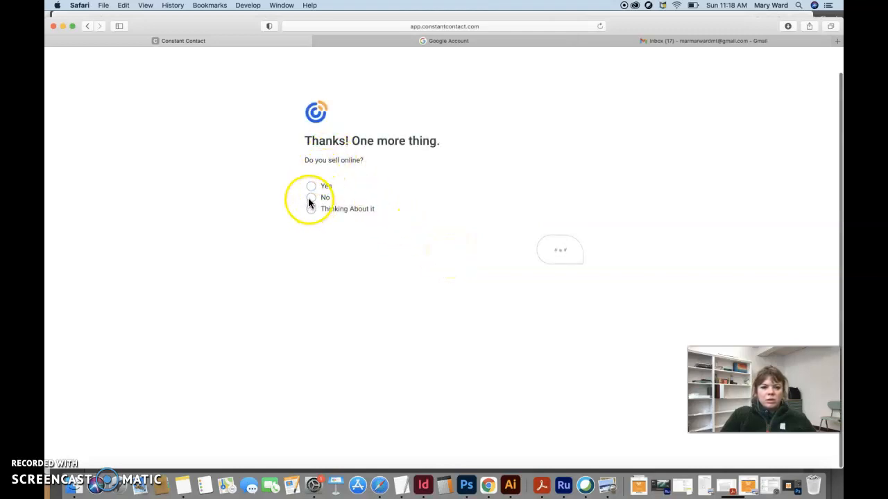
left_click(311, 197)
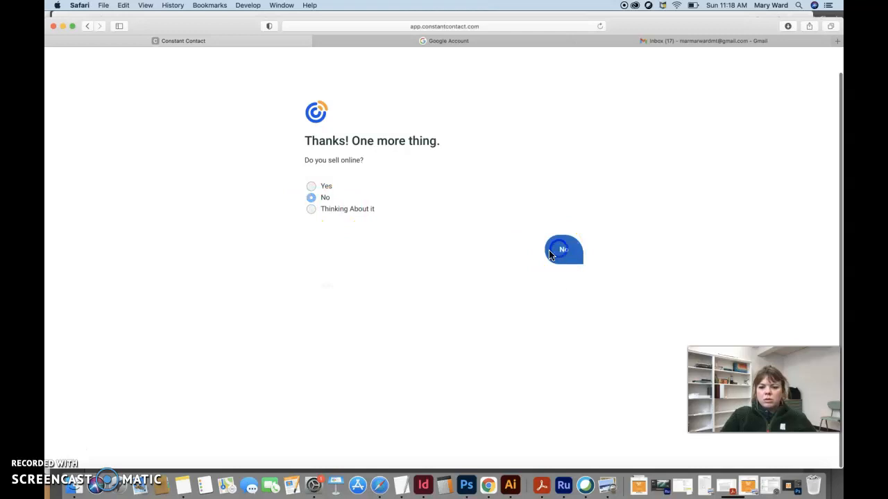
left_click(561, 250)
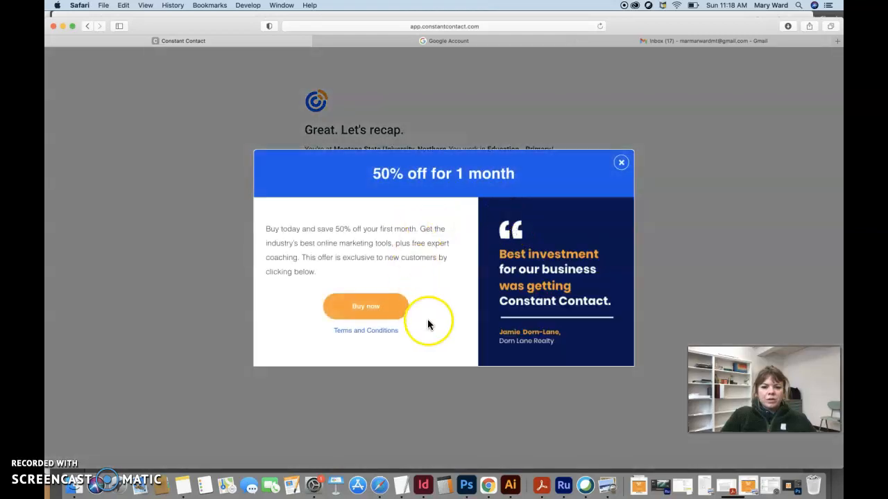
Step: Close the 50% off popup, accept the recap, and decline the promo code offer
left_click(621, 161)
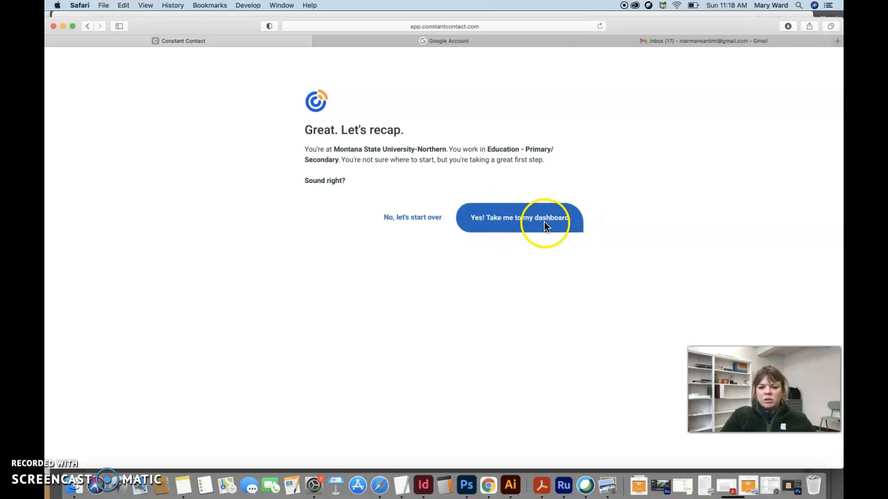
left_click(519, 217)
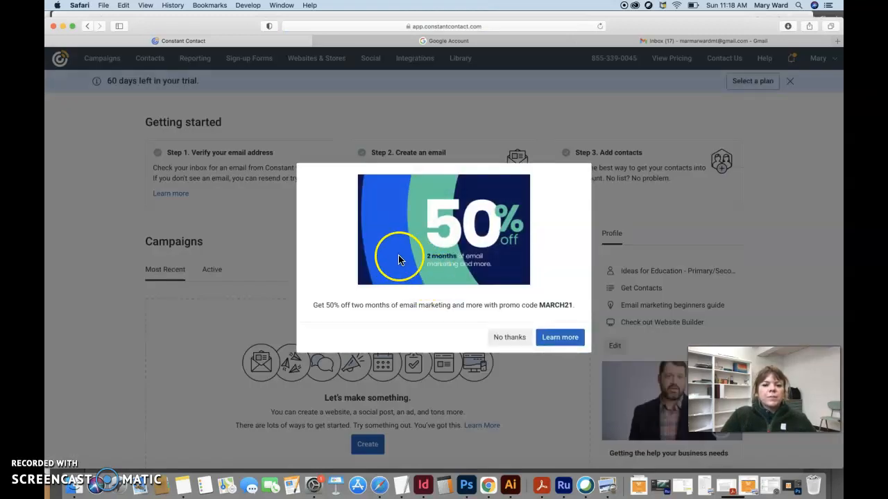
left_click(509, 337)
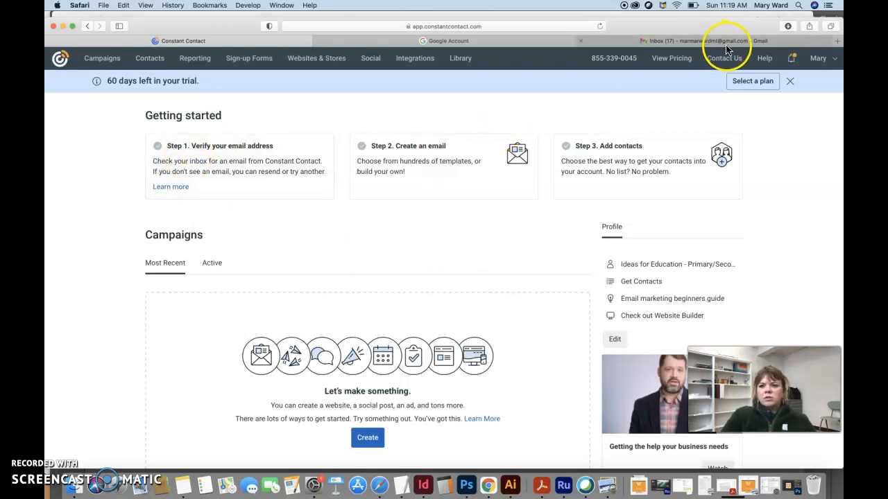
Step: Confirm the verification email in Gmail and return to Constant Contact
left_click(726, 41)
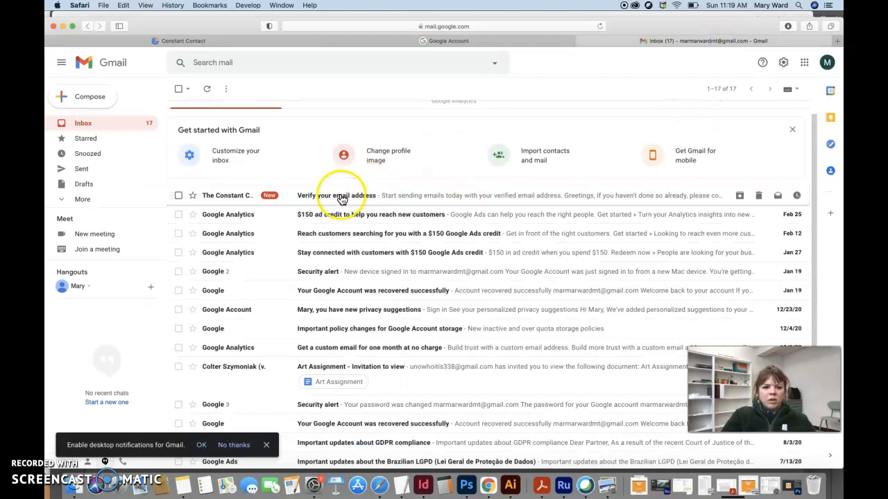
mouse_move(253, 193)
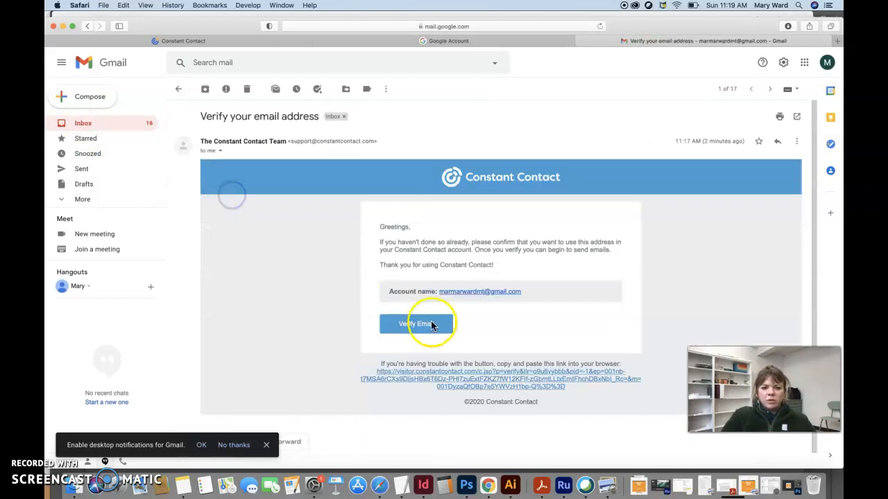
left_click(415, 324)
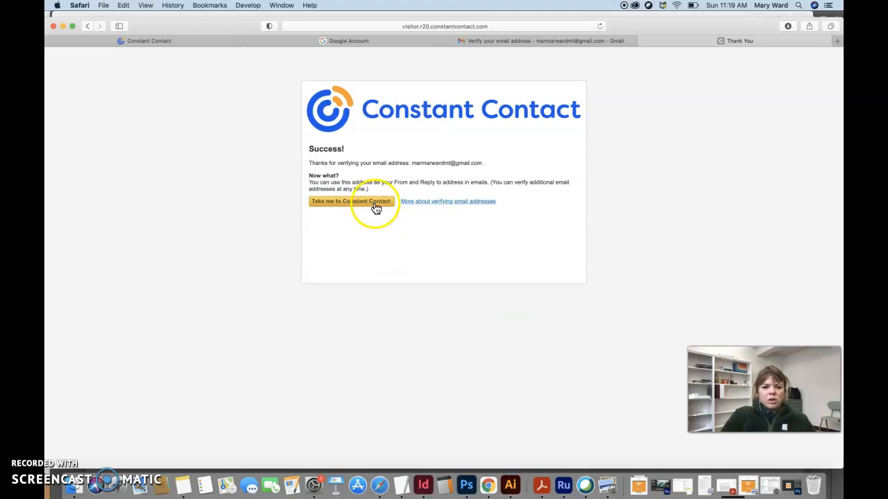
left_click(350, 201)
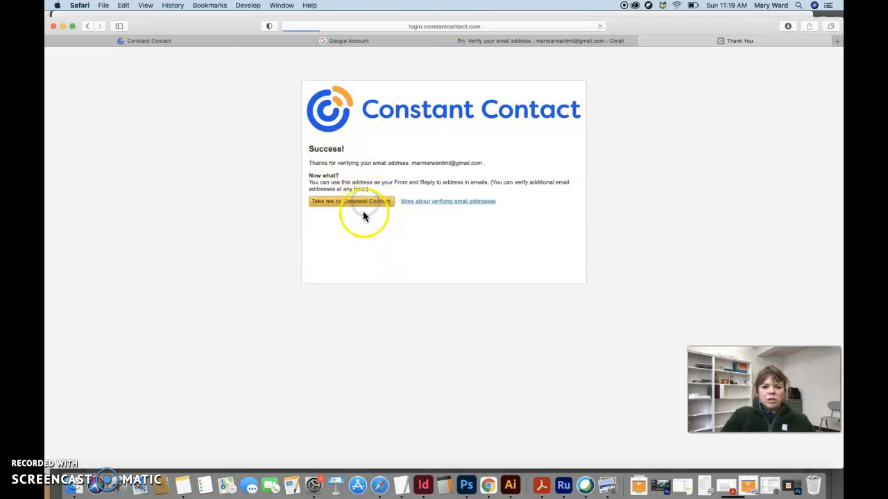
left_click(351, 201)
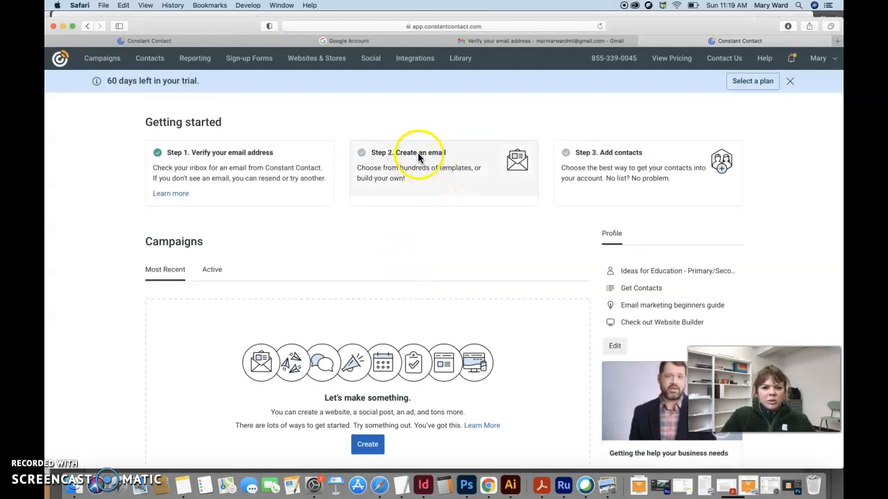
mouse_move(430, 182)
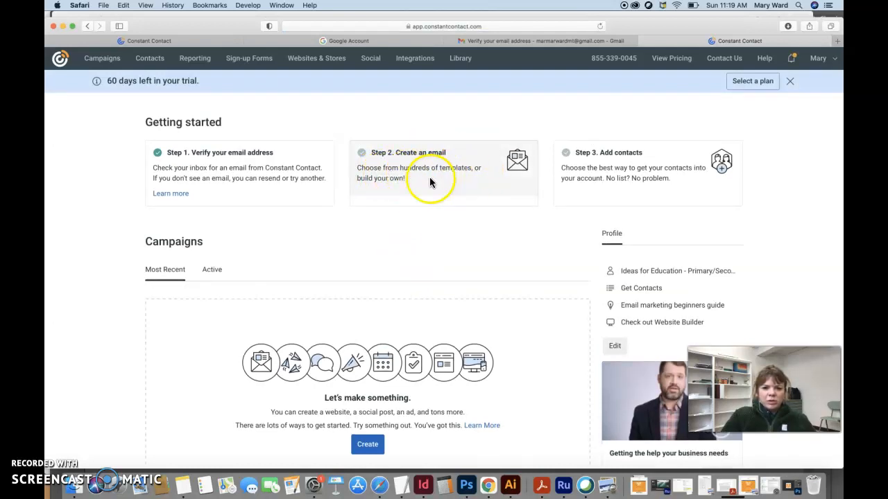
mouse_move(611, 168)
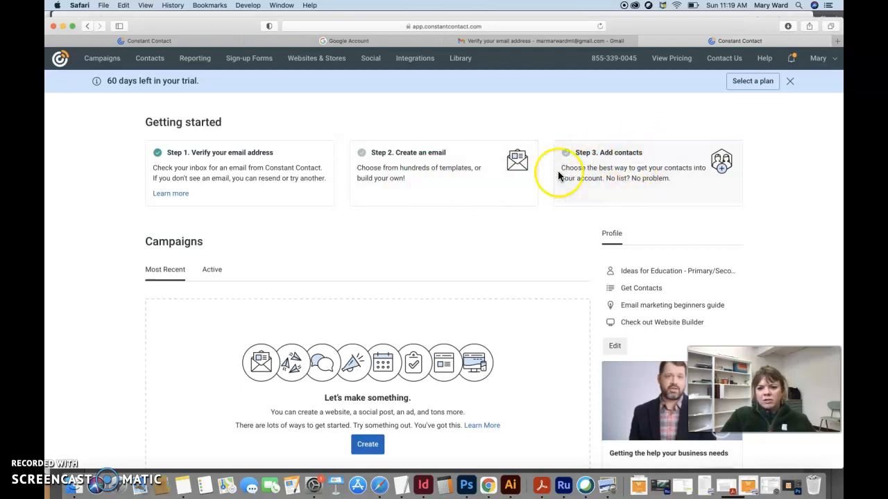
mouse_move(577, 192)
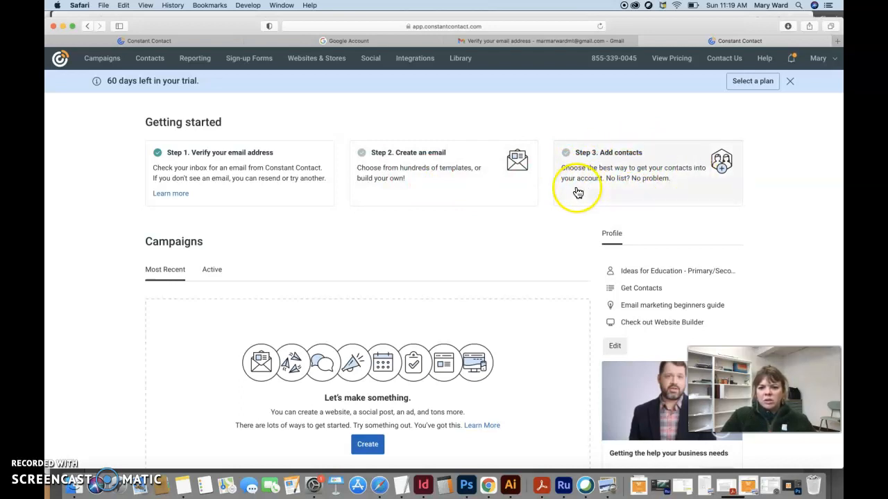
mouse_move(676, 193)
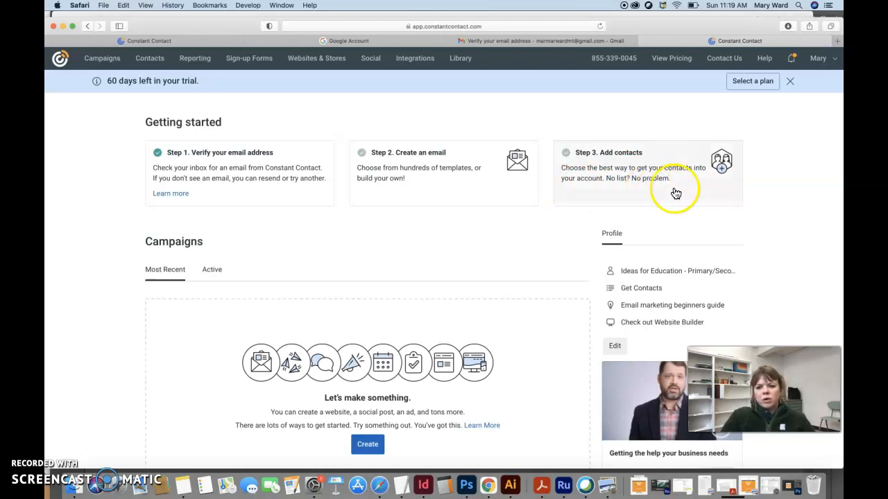
Step: Scroll through the dashboard's getting-started steps and performance summary, then back to the top
scroll("down", 3)
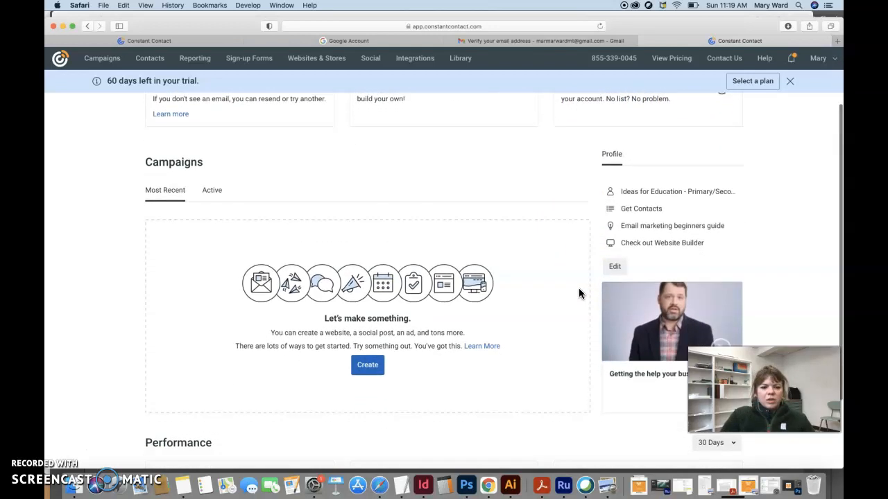
scroll("down", 3)
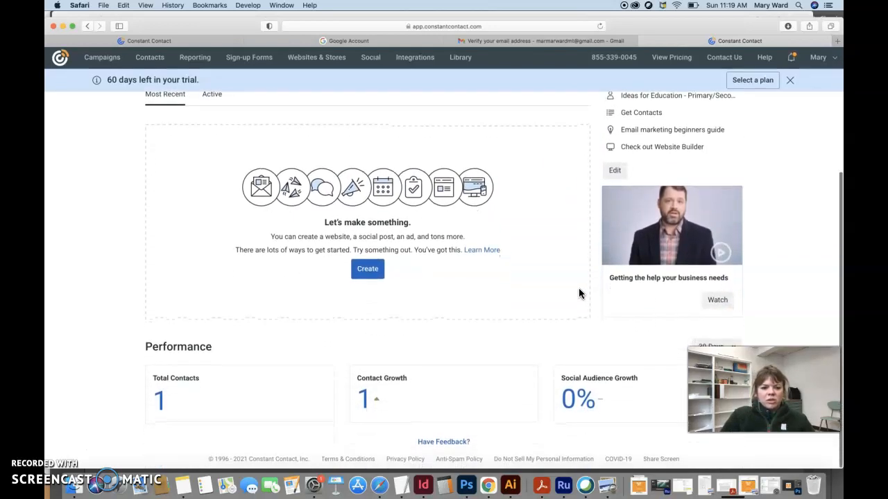
scroll("up", 3)
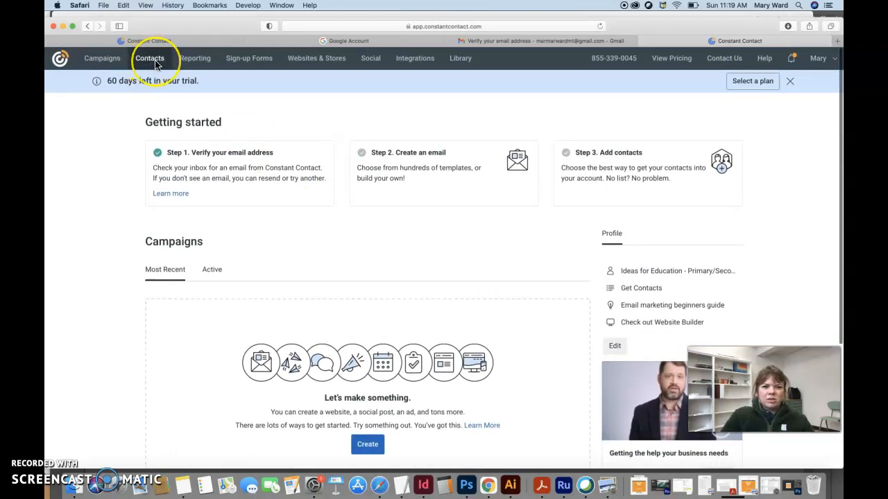
Step: Open Contacts, dismiss the announcement, and view the General Interest list before returning to Lists
left_click(149, 58)
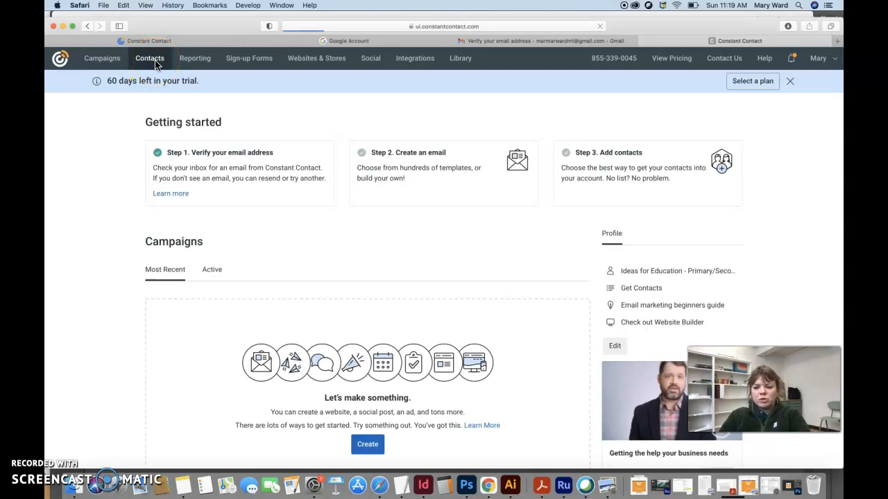
left_click(149, 58)
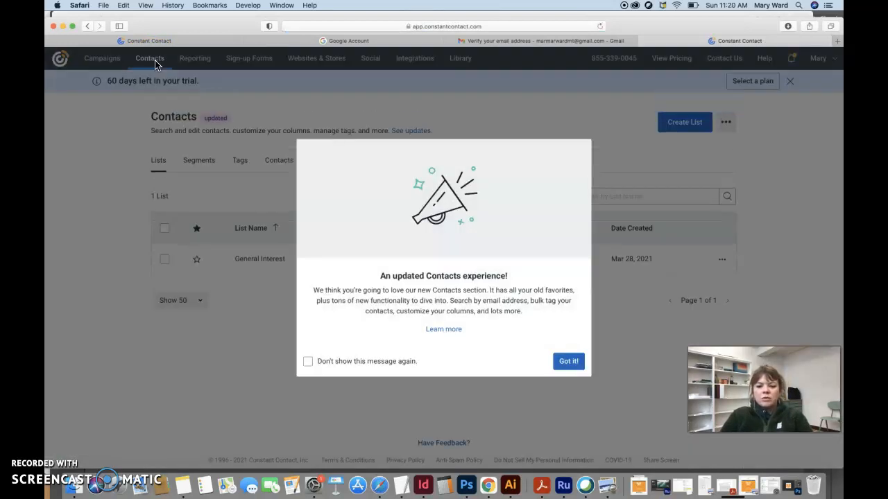
mouse_move(331, 339)
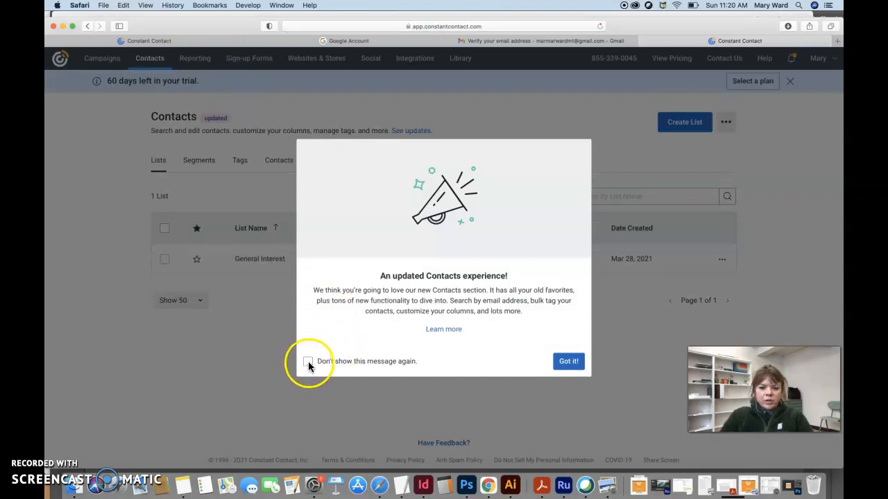
left_click(567, 361)
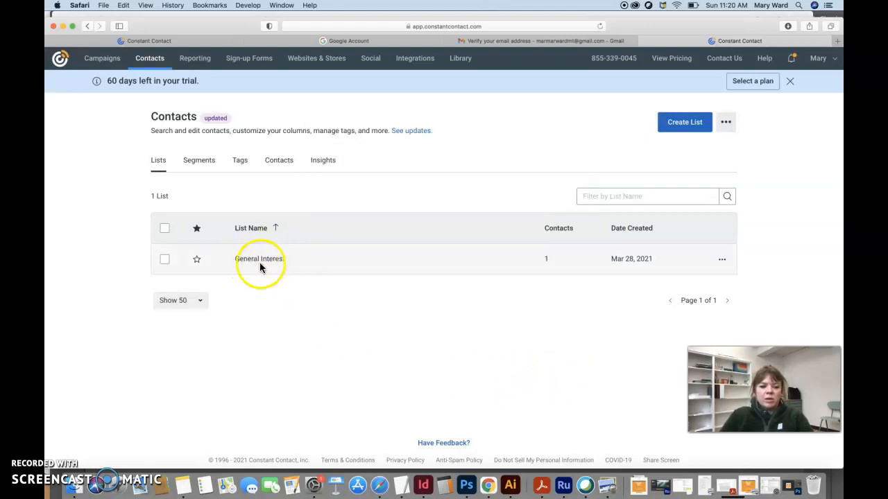
mouse_move(267, 267)
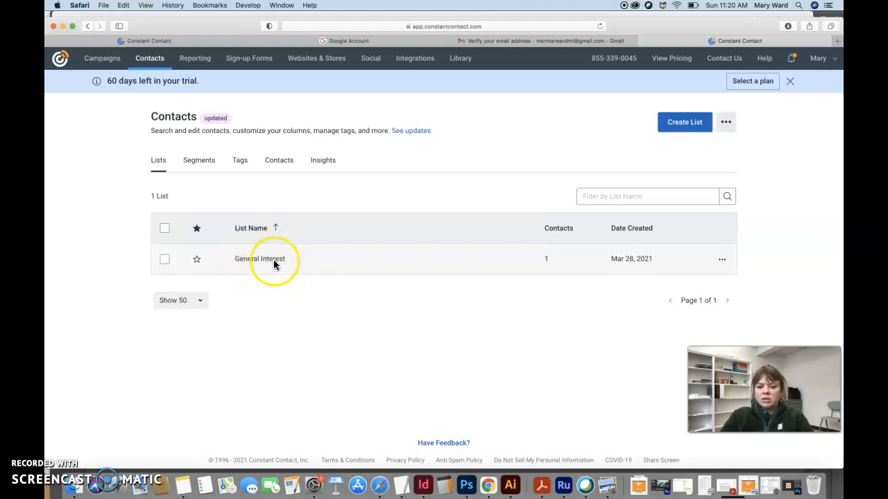
left_click(259, 258)
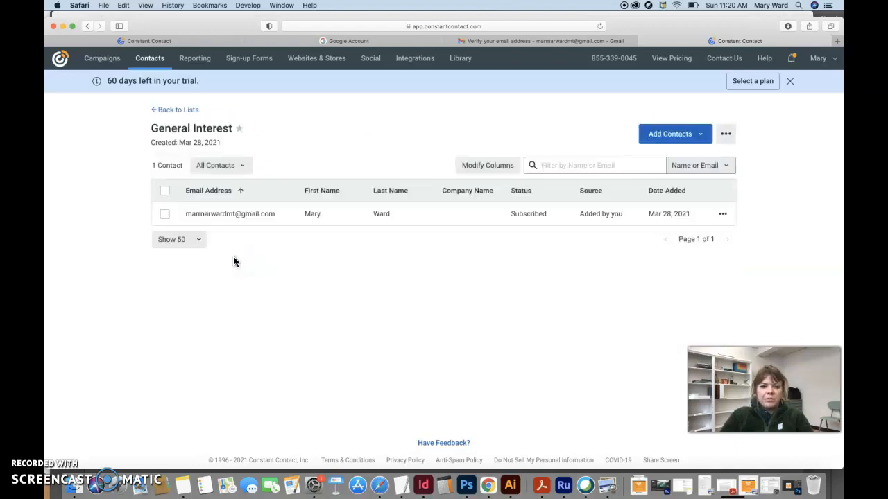
mouse_move(243, 217)
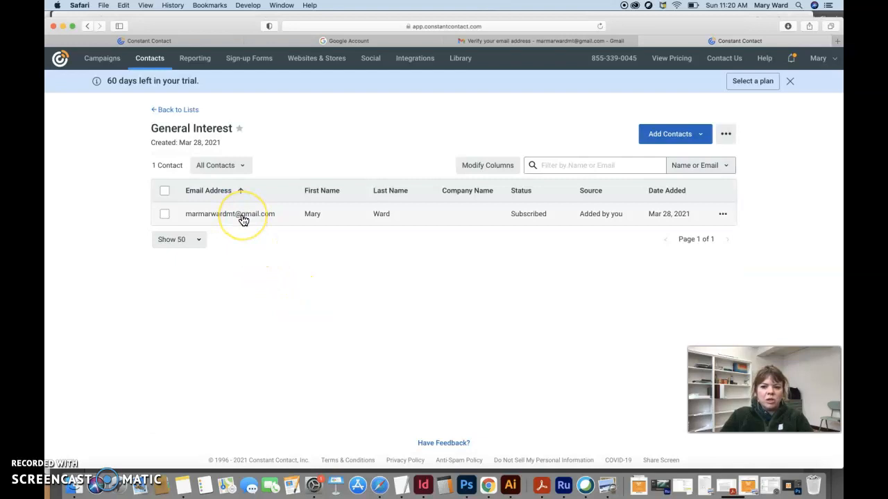
mouse_move(423, 266)
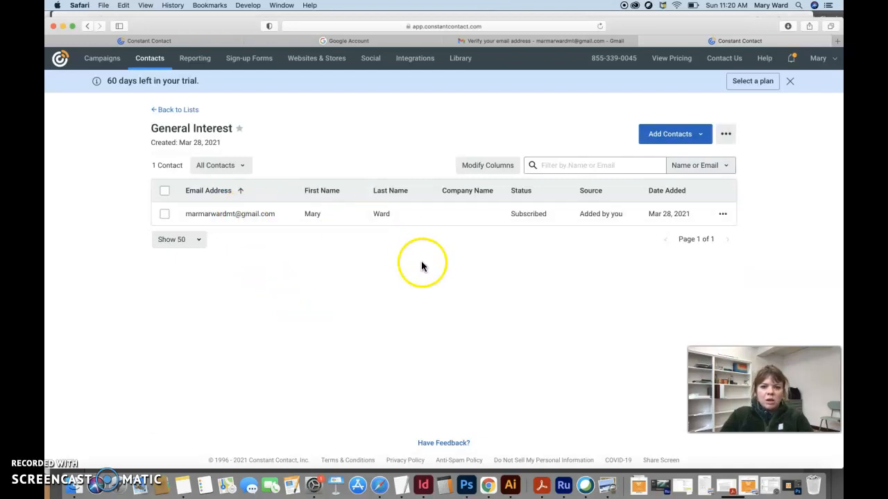
mouse_move(179, 109)
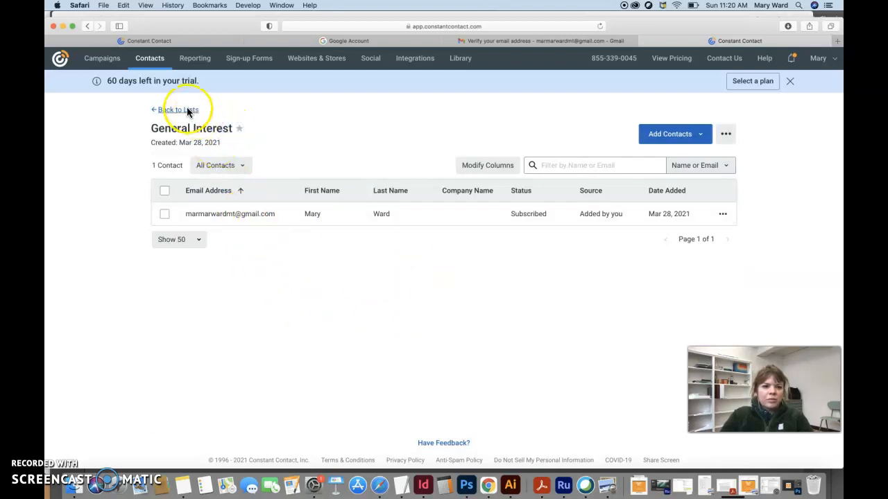
left_click(177, 110)
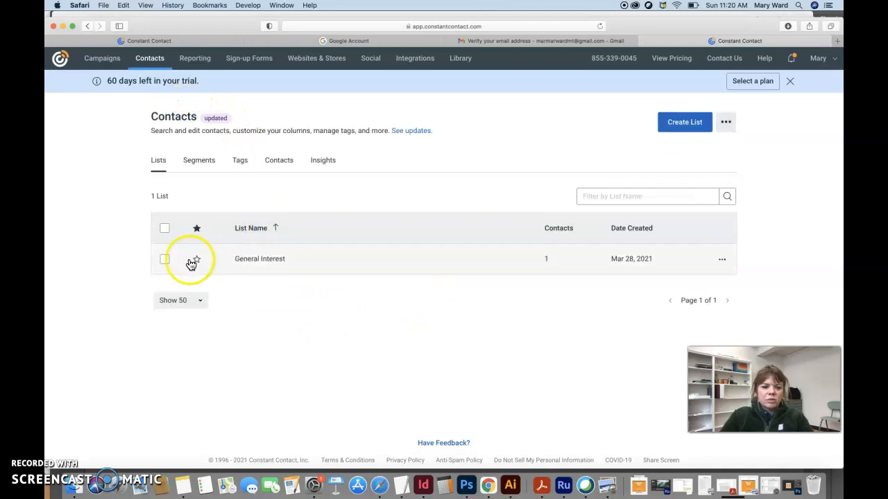
Step: Try deleting General Interest, acknowledge the one-list-required refusal, and start a new list
left_click(165, 258)
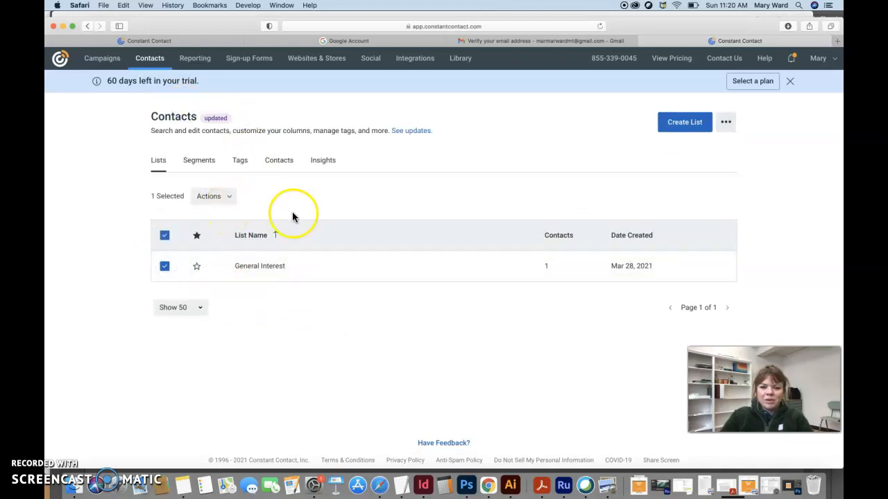
mouse_move(220, 265)
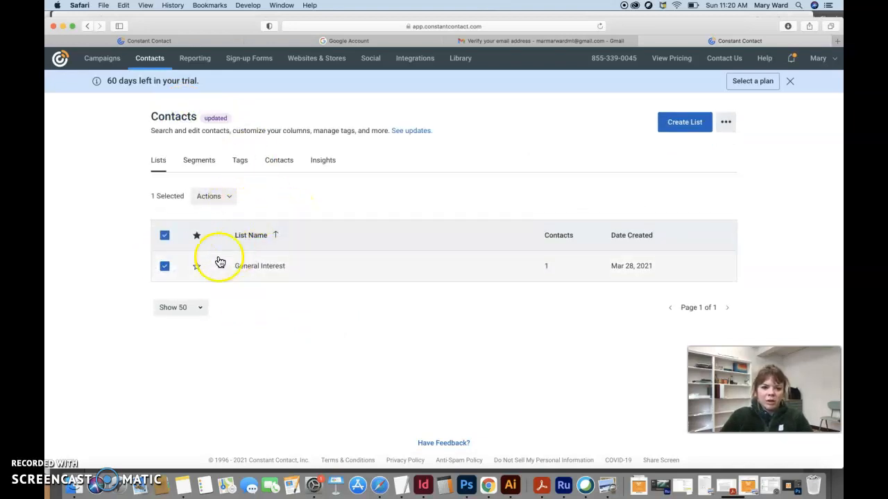
left_click(212, 196)
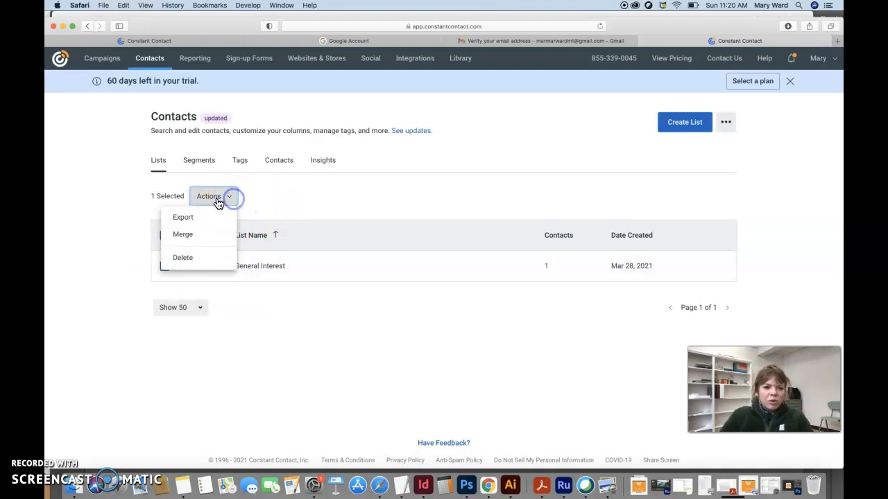
left_click(183, 258)
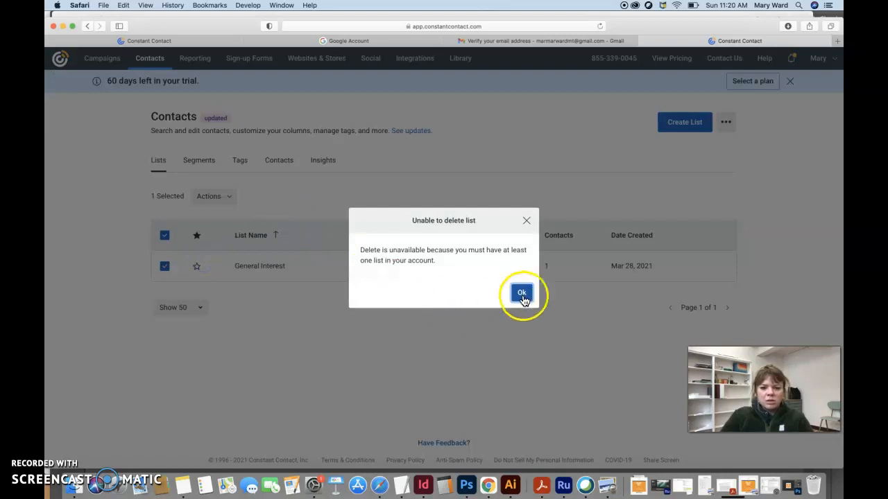
left_click(522, 291)
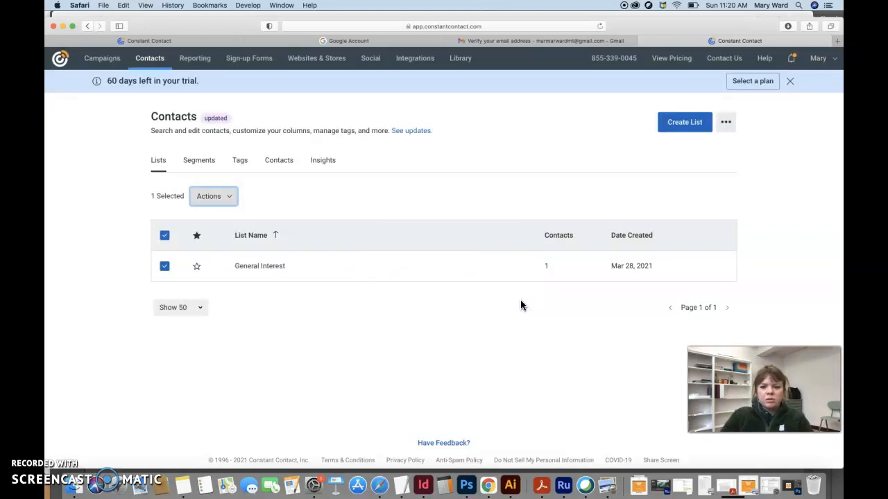
mouse_move(229, 196)
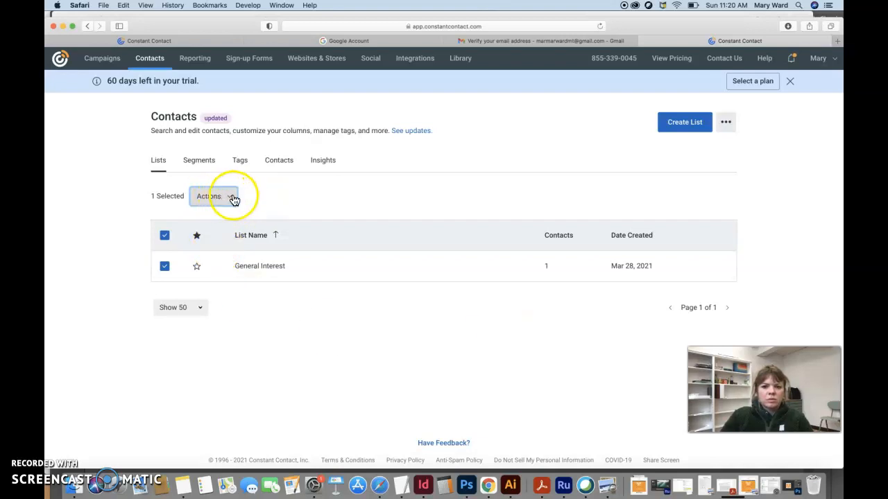
left_click(683, 122)
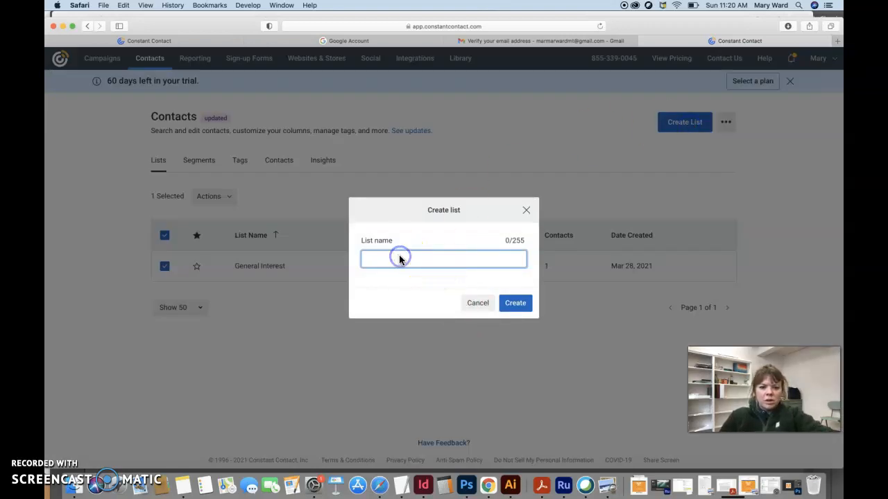
mouse_move(400, 303)
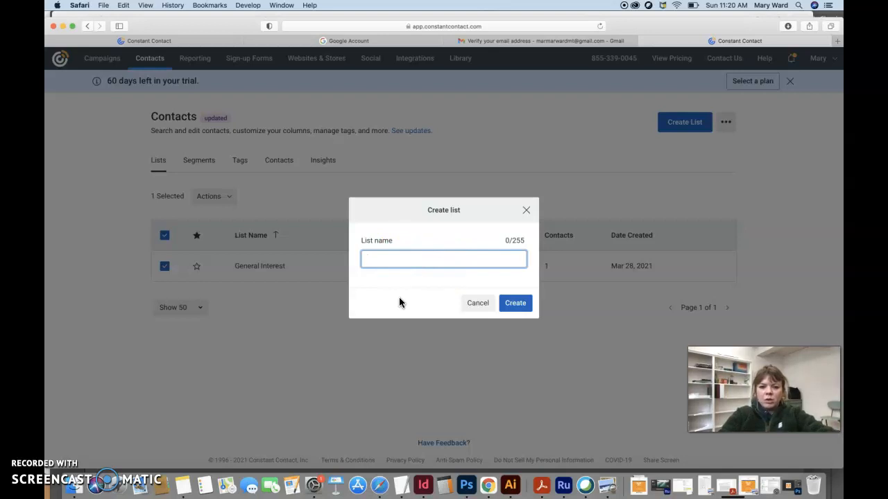
Step: Type the new list's name and confirm creation to open the Welcome Email List page
type("We")
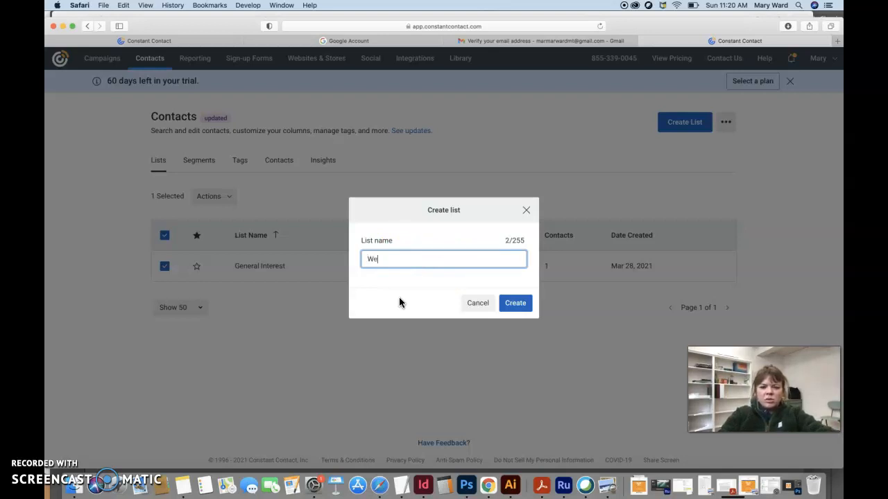
type("lcome Email Te")
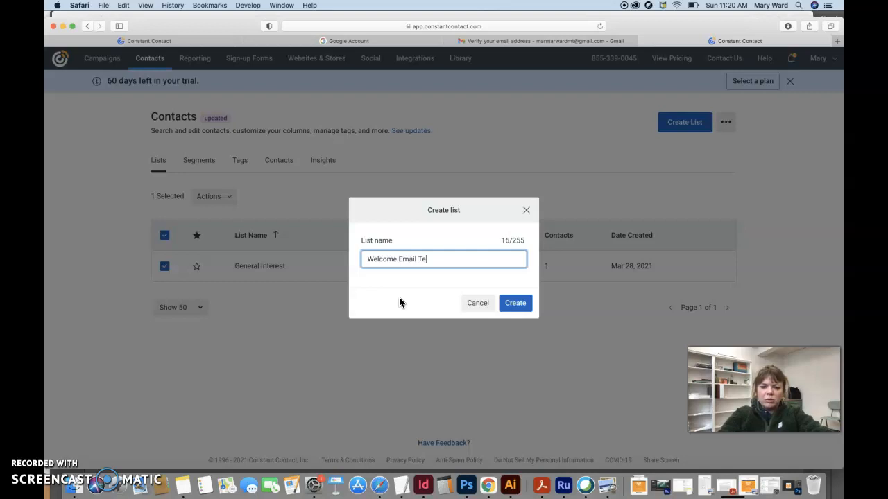
type("st")
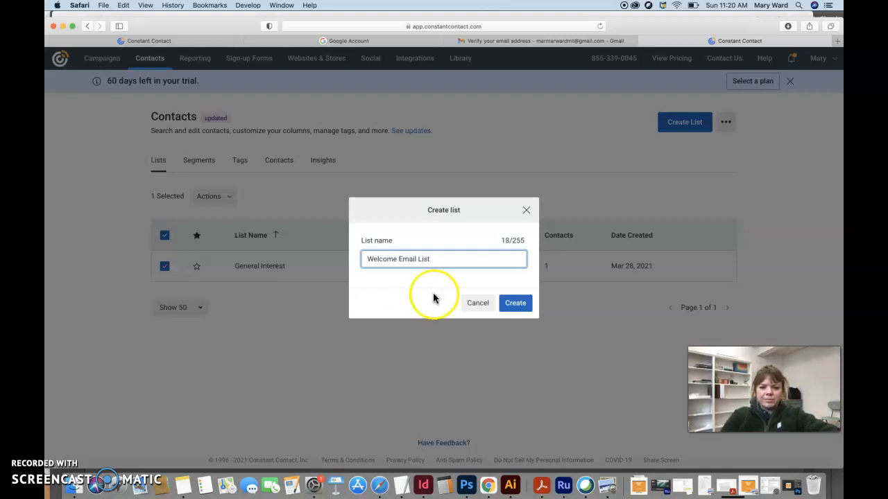
left_click(515, 303)
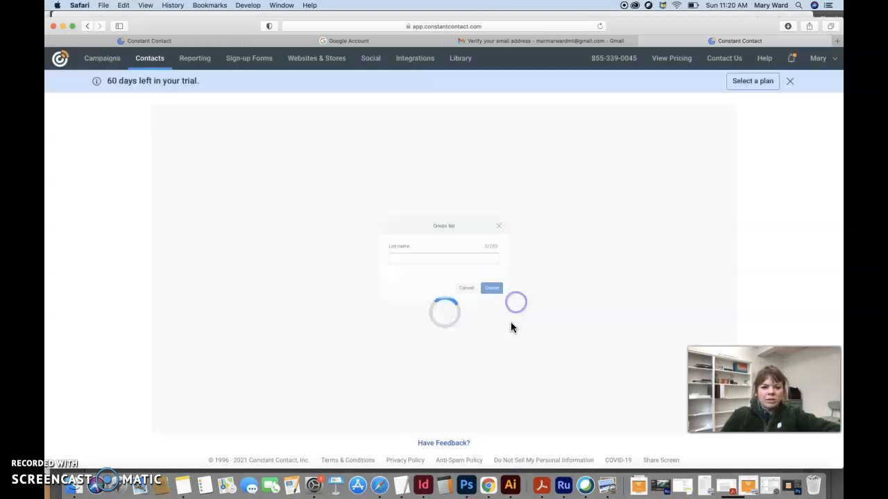
left_click(491, 288)
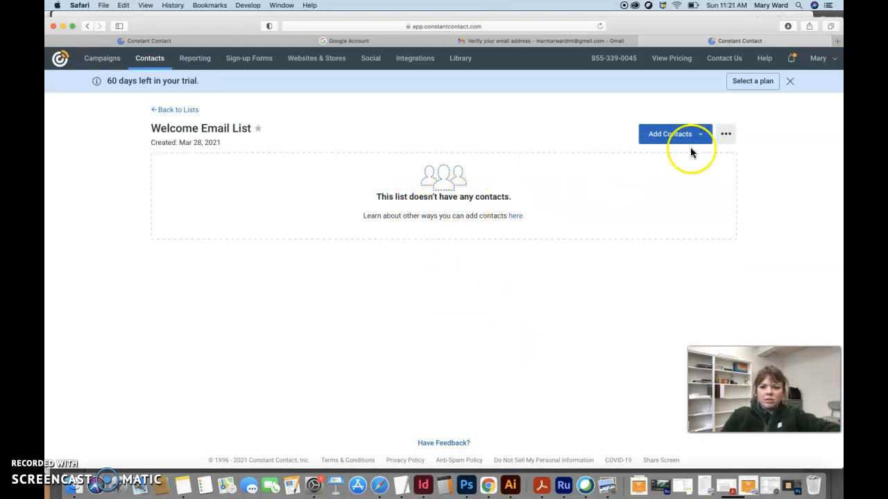
Step: Look at the list's rename/export/delete menu, then show the Add Contacts options
left_click(726, 134)
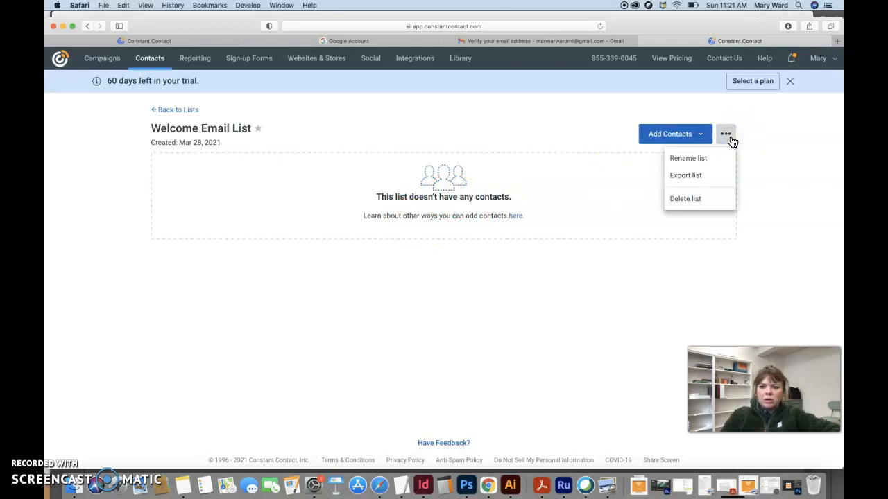
left_click(700, 134)
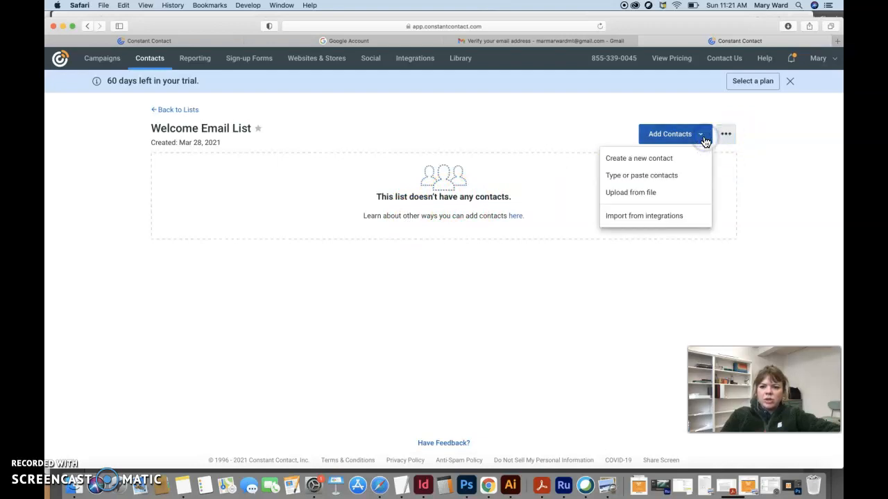
mouse_move(647, 158)
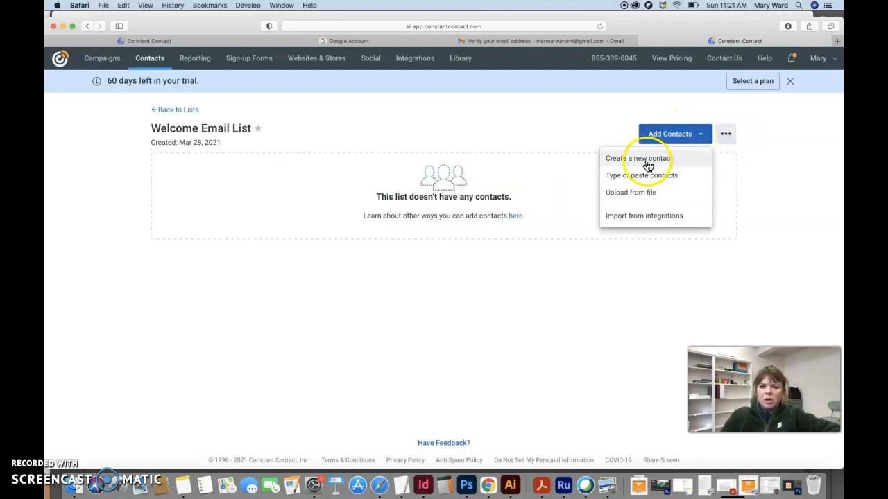
mouse_move(669, 176)
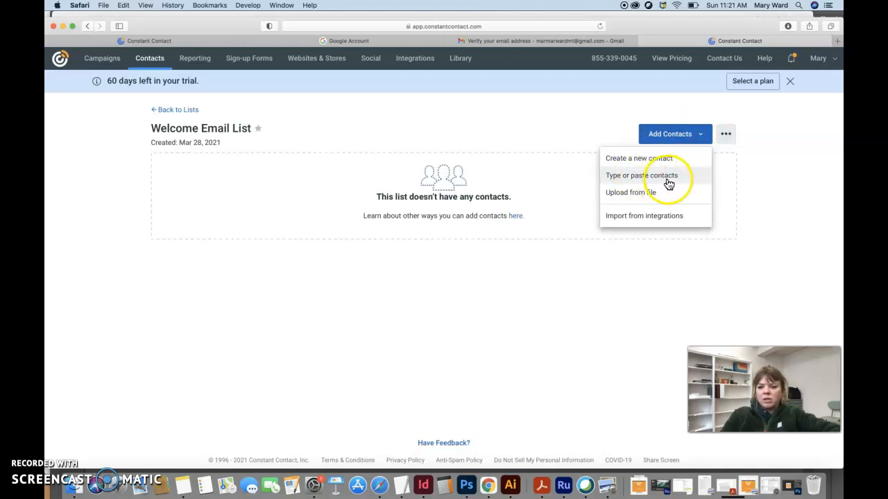
mouse_move(645, 200)
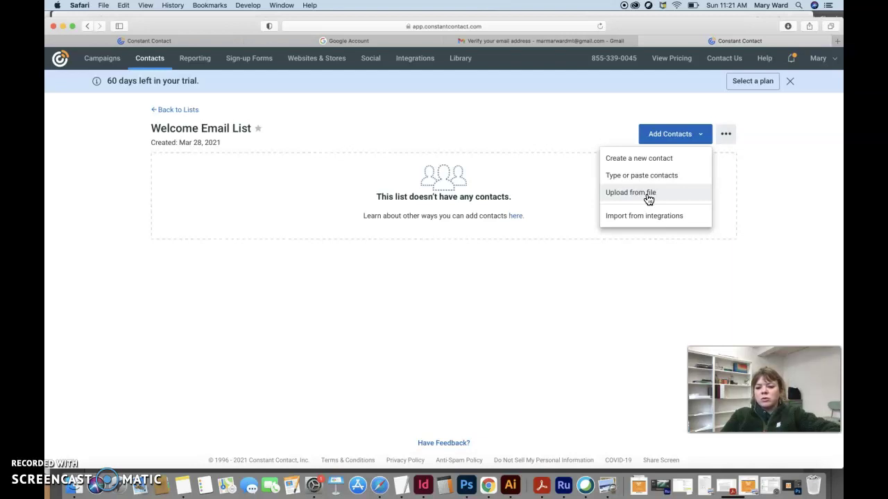
mouse_move(635, 216)
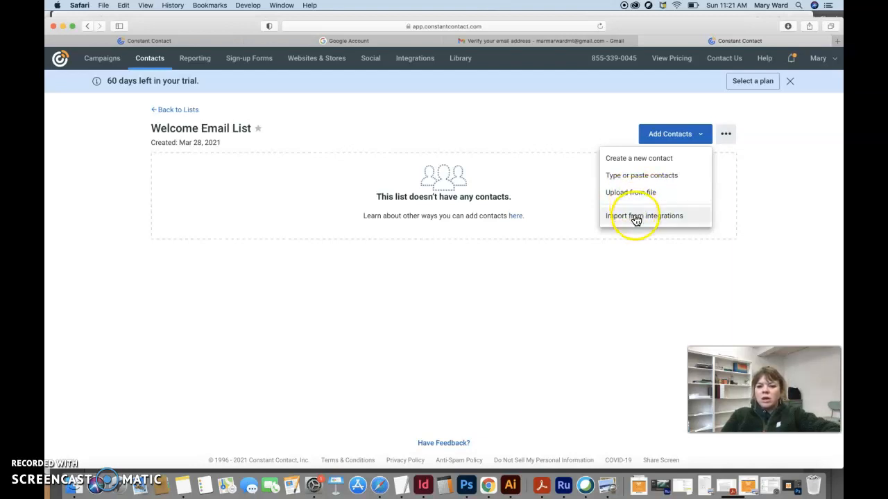
mouse_move(638, 158)
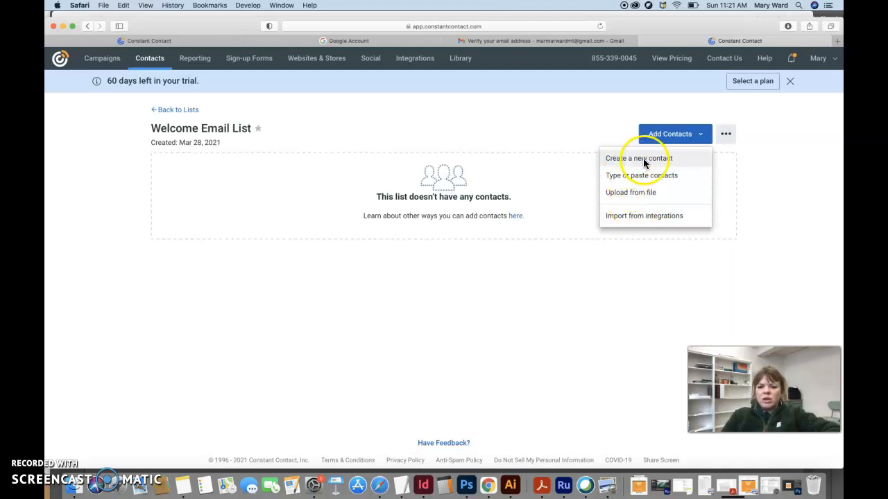
Step: Enter the account's Gmail address as a new contact, verify it in Gmail, and submit
left_click(638, 158)
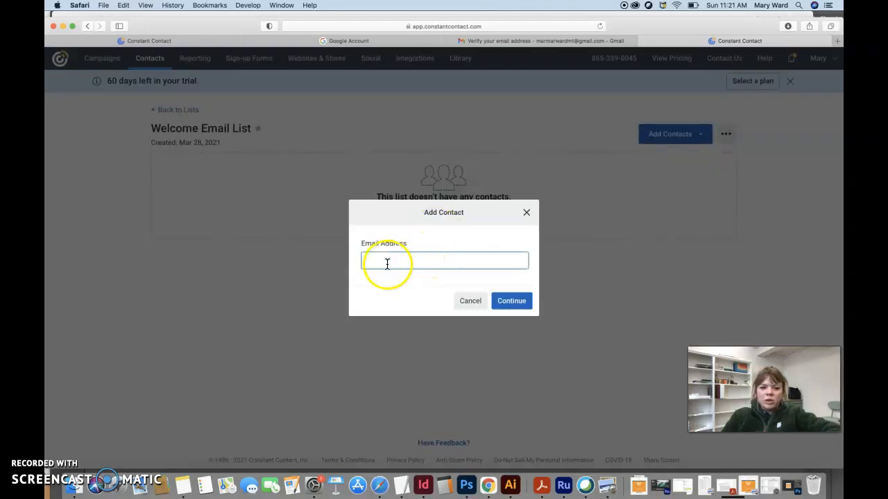
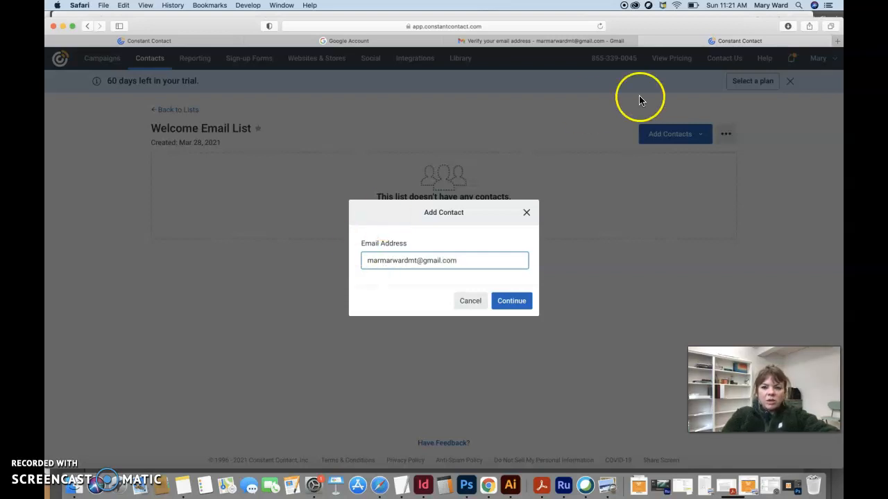
left_click(541, 40)
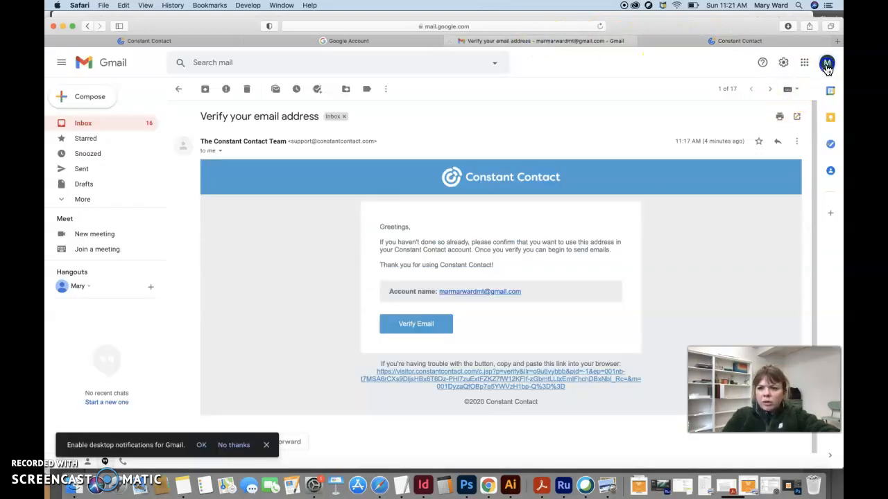
left_click(826, 62)
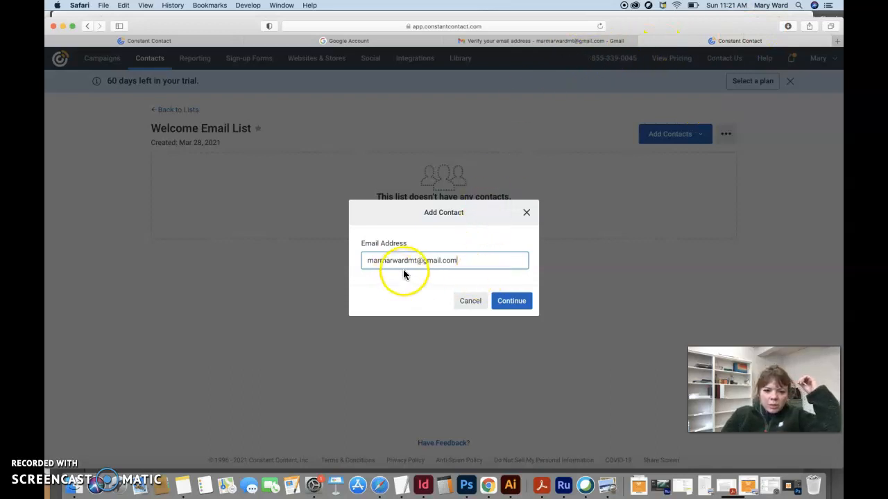
left_click(511, 300)
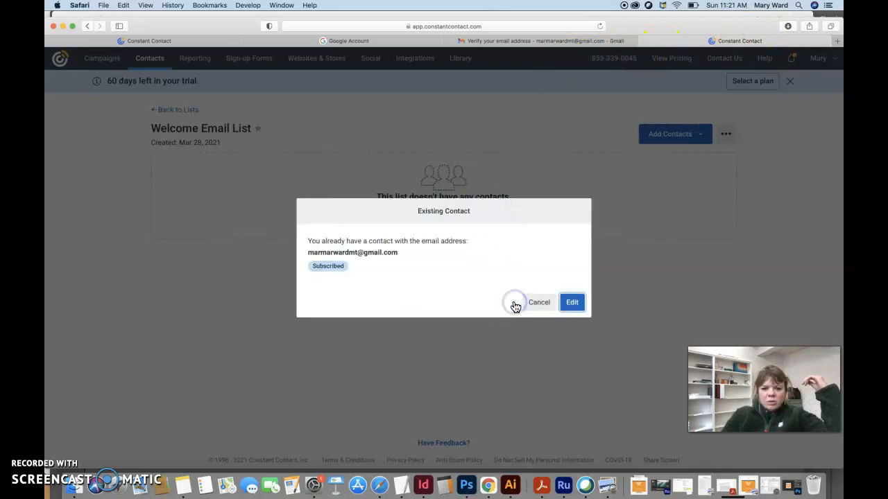
mouse_move(387, 245)
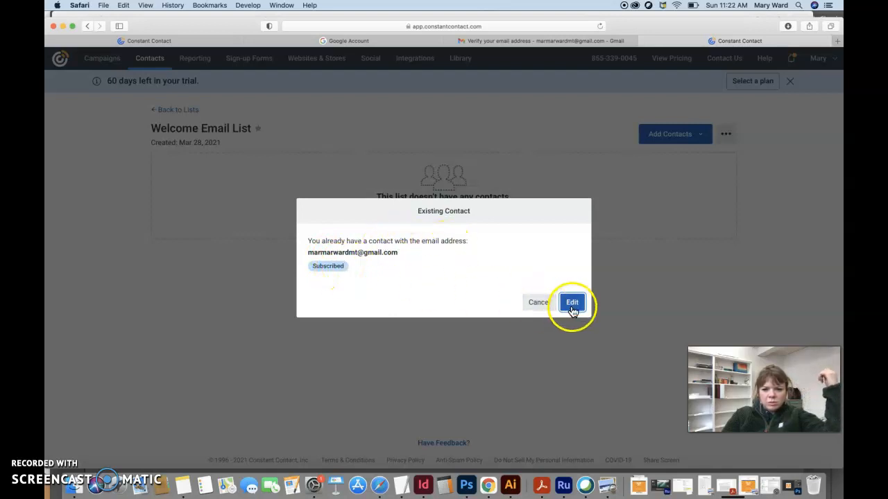
mouse_move(379, 291)
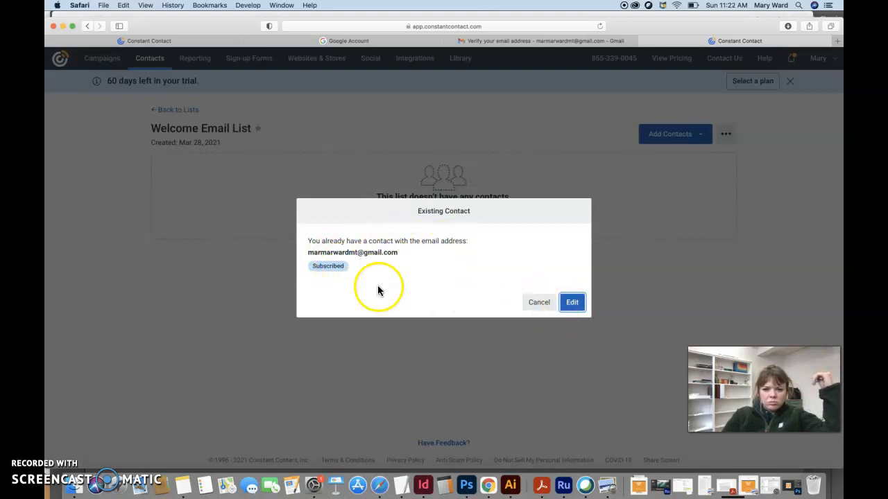
mouse_move(572, 302)
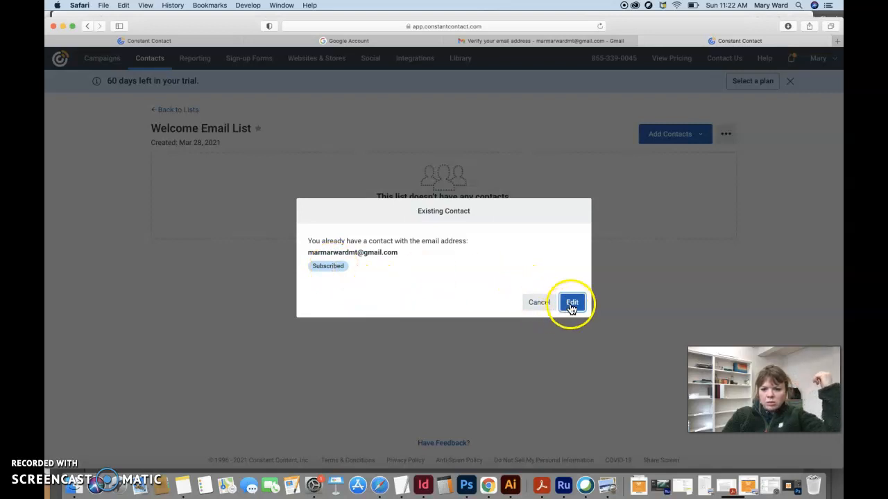
left_click(571, 302)
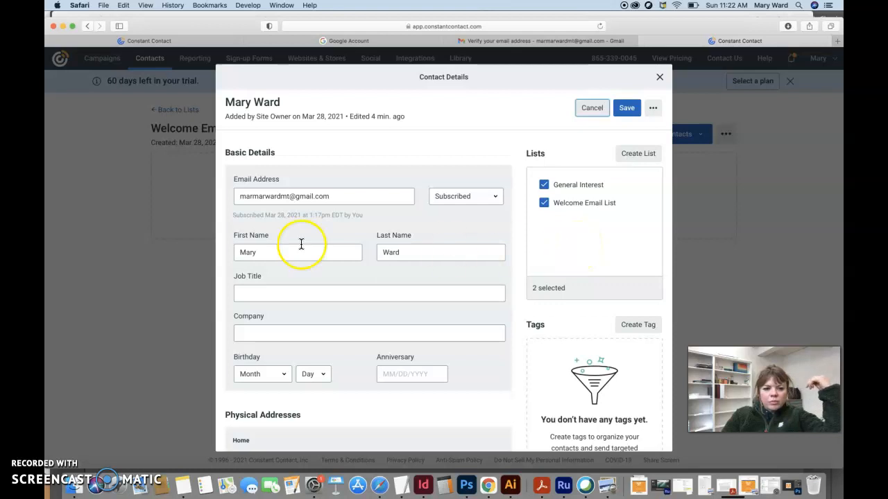
scroll("down", 3)
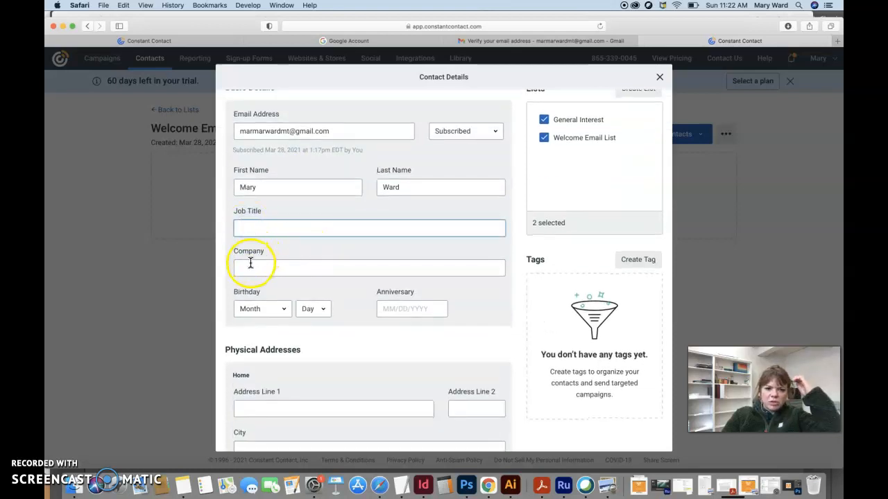
scroll("down", 3)
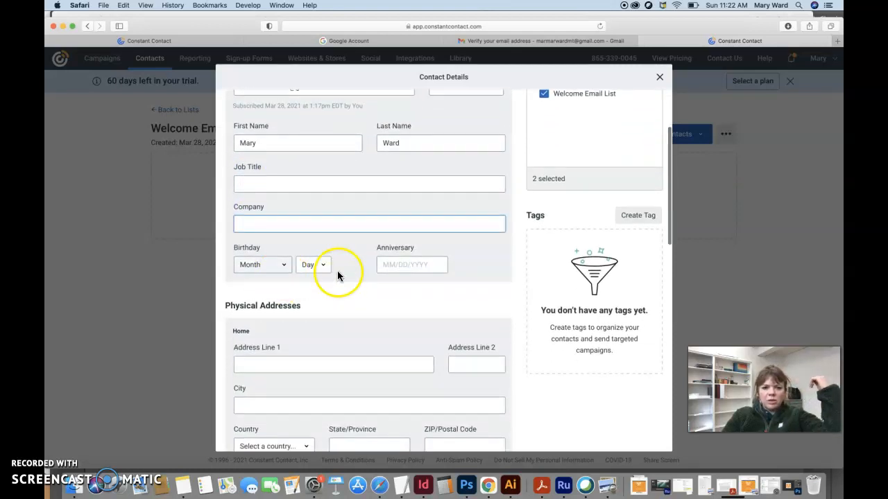
scroll("down", 3)
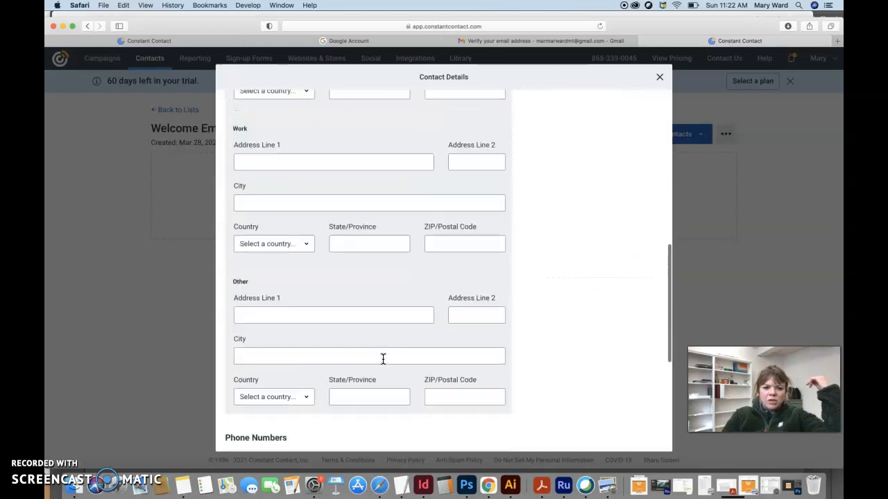
scroll("down", 3)
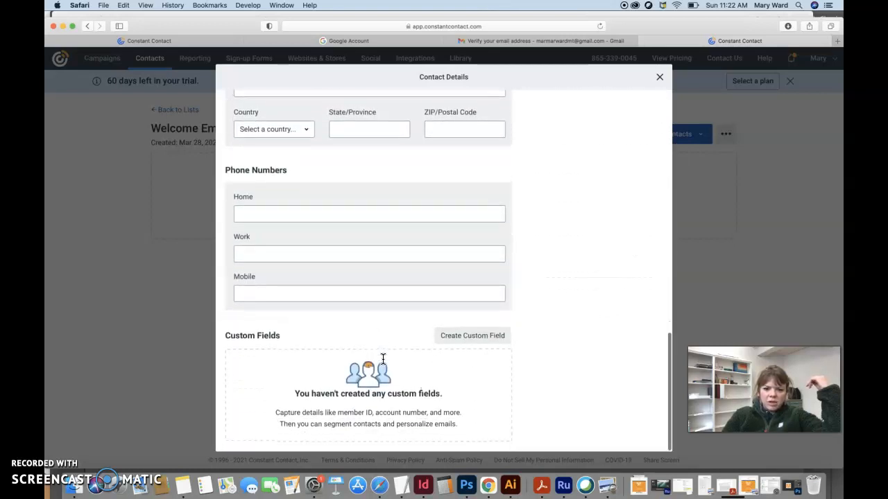
scroll("up", 3)
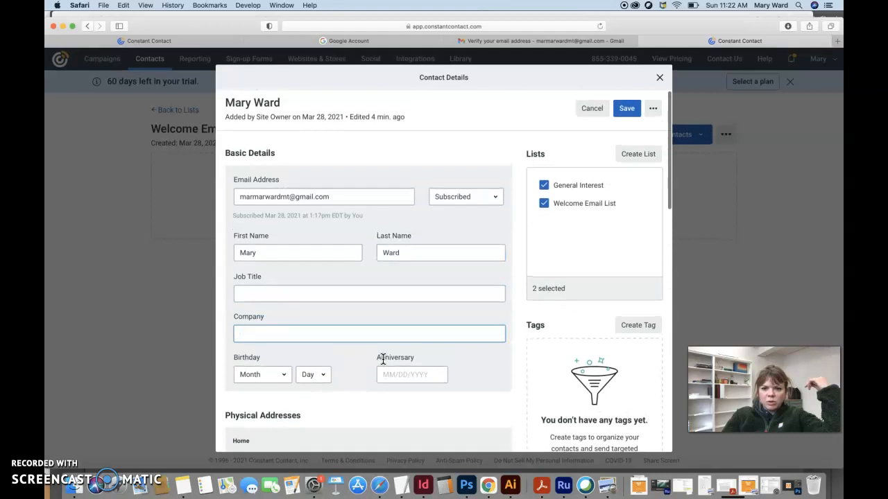
scroll("down", 3)
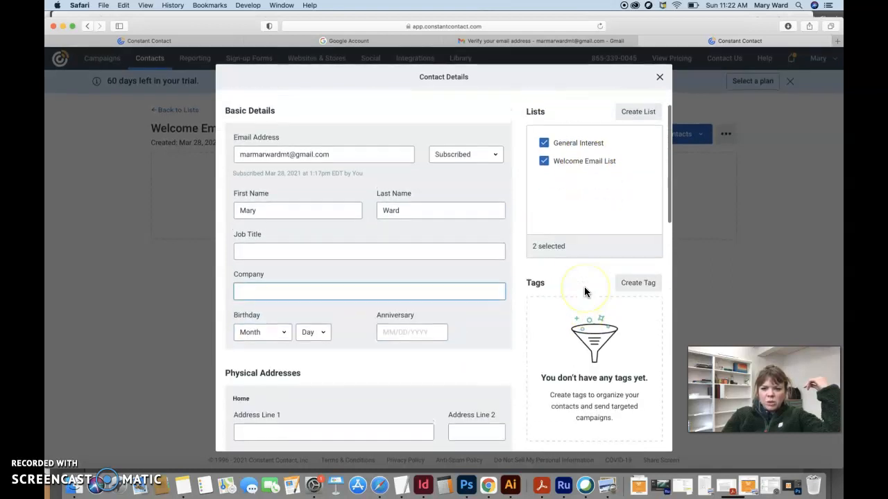
scroll("down", 3)
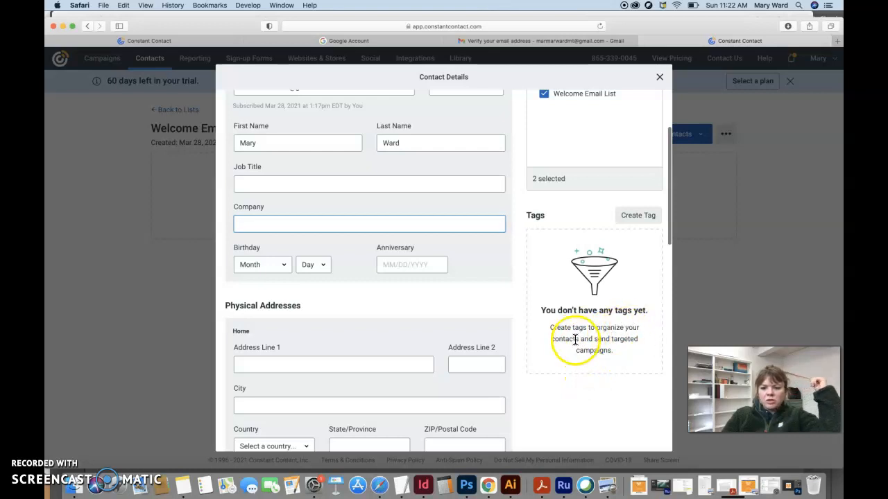
mouse_move(608, 370)
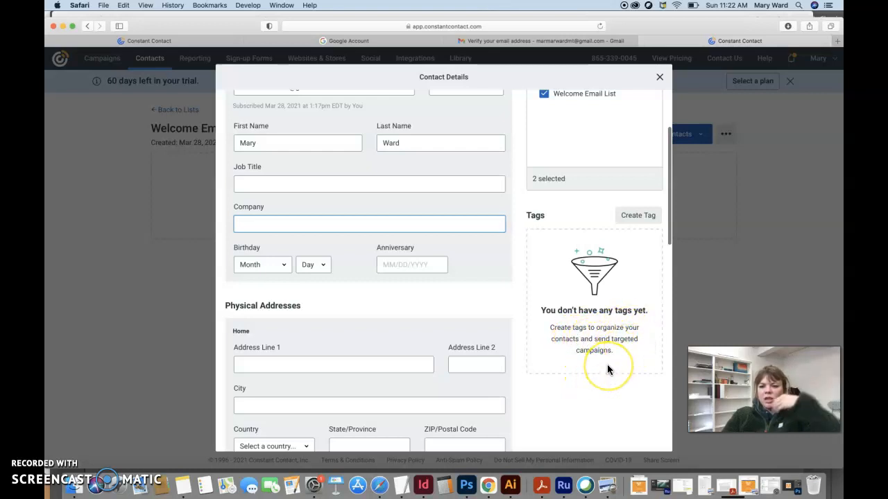
mouse_move(608, 369)
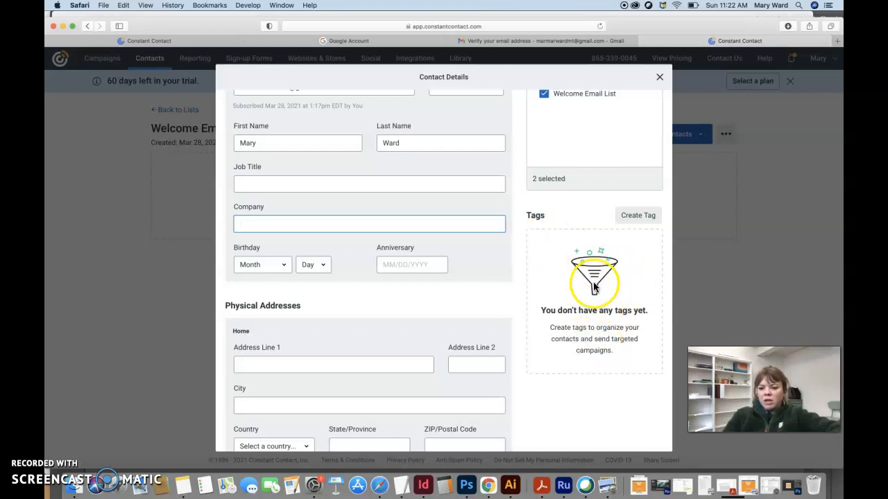
scroll("up", 3)
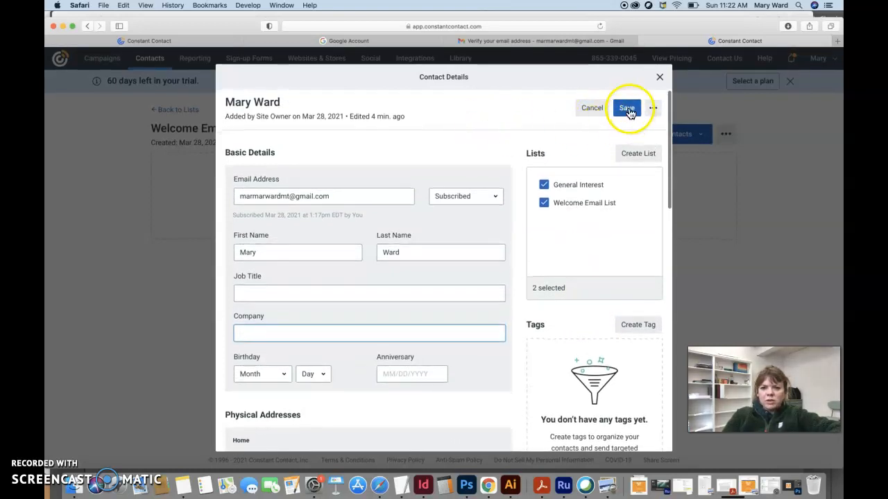
left_click(625, 108)
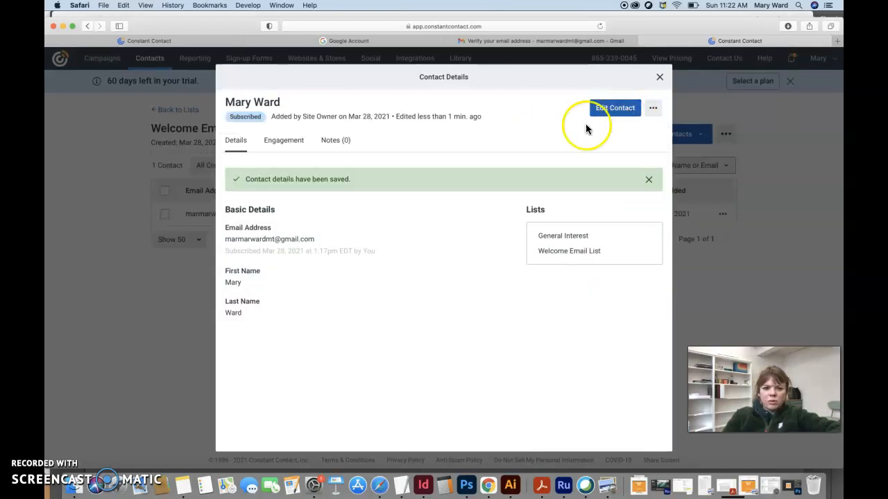
mouse_move(611, 148)
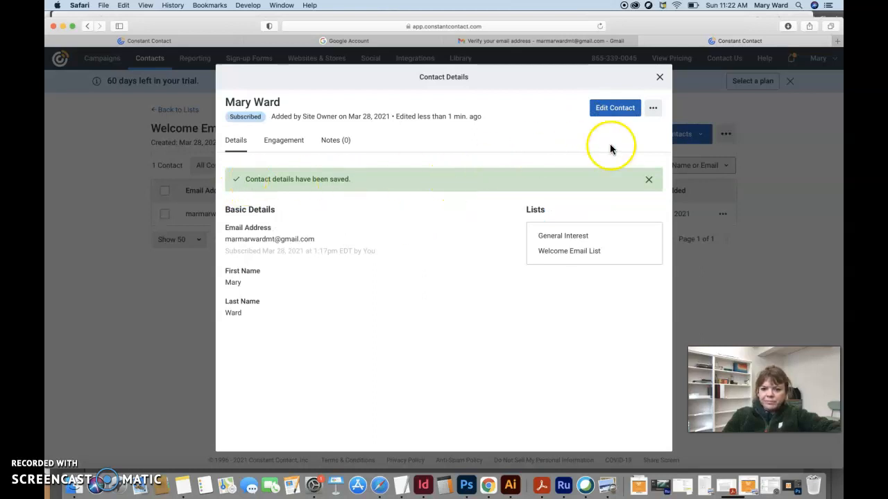
mouse_move(541, 243)
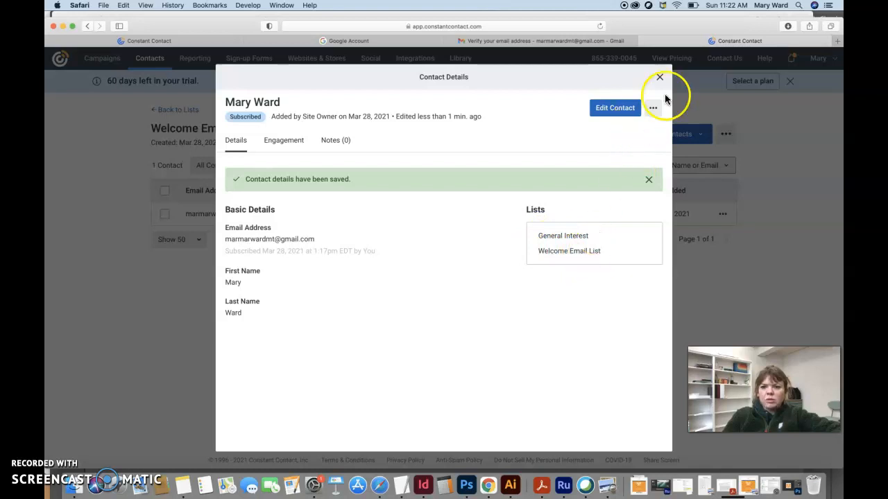
mouse_move(515, 176)
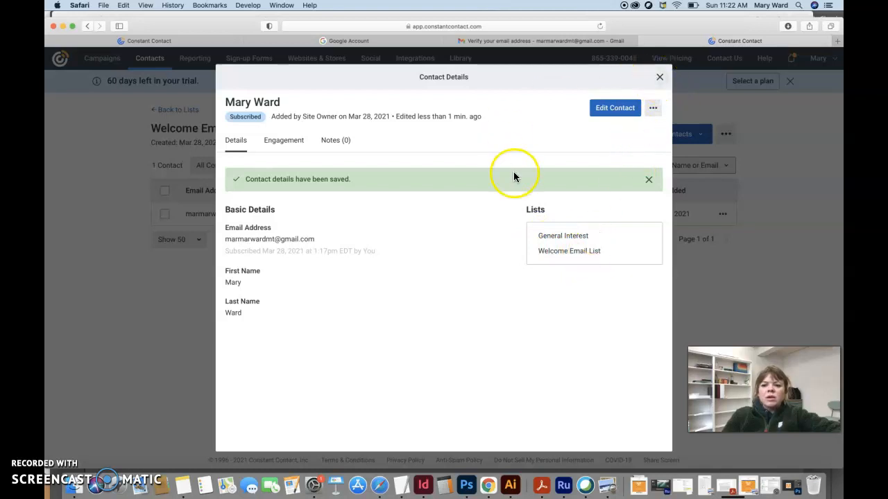
mouse_move(646, 103)
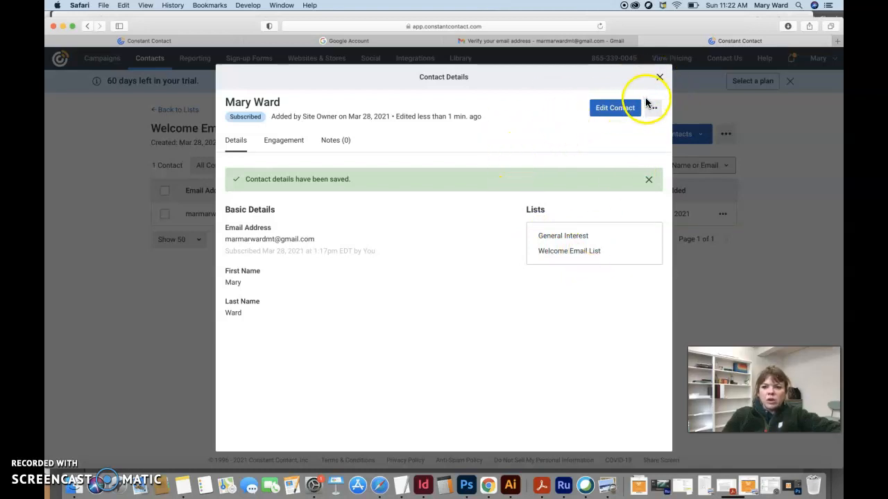
left_click(659, 77)
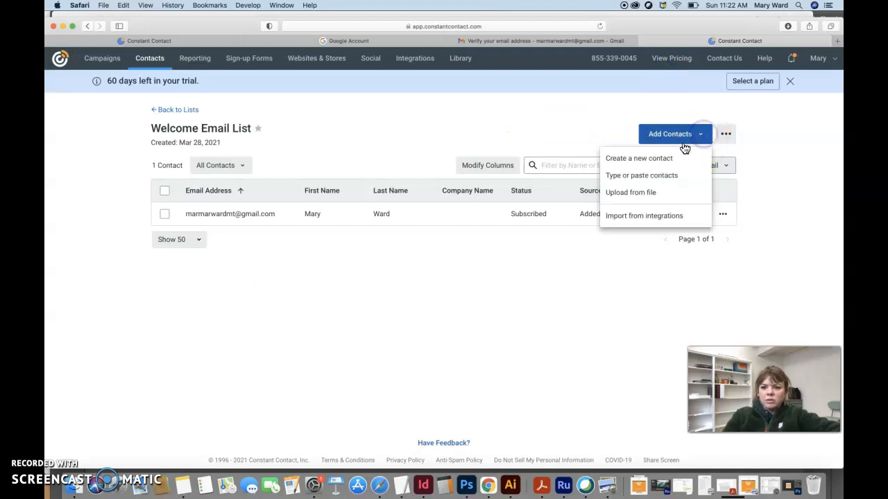
left_click(669, 134)
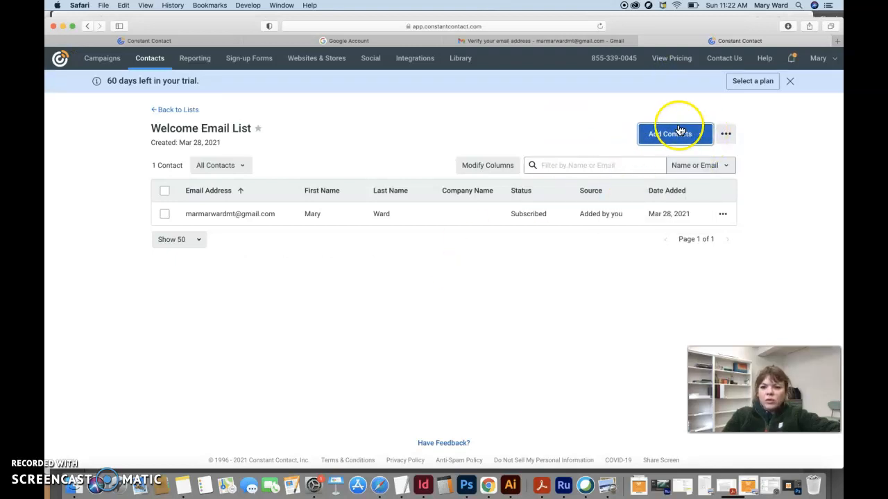
left_click(669, 133)
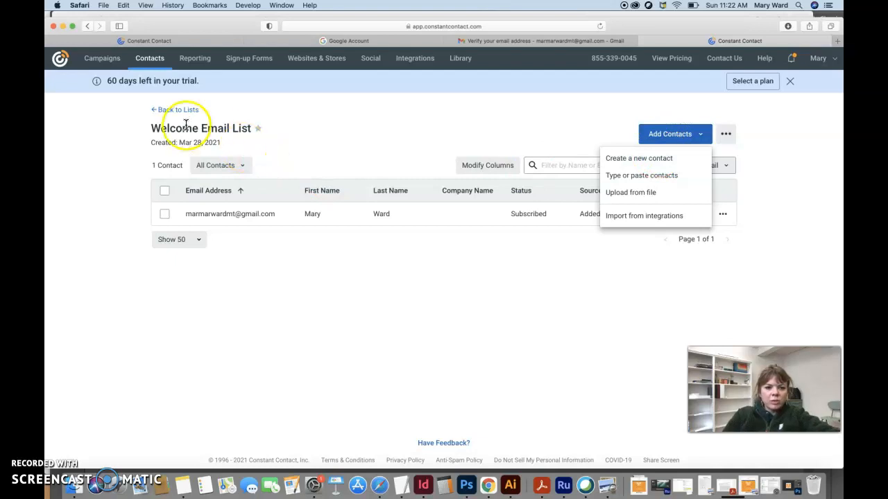
mouse_move(657, 158)
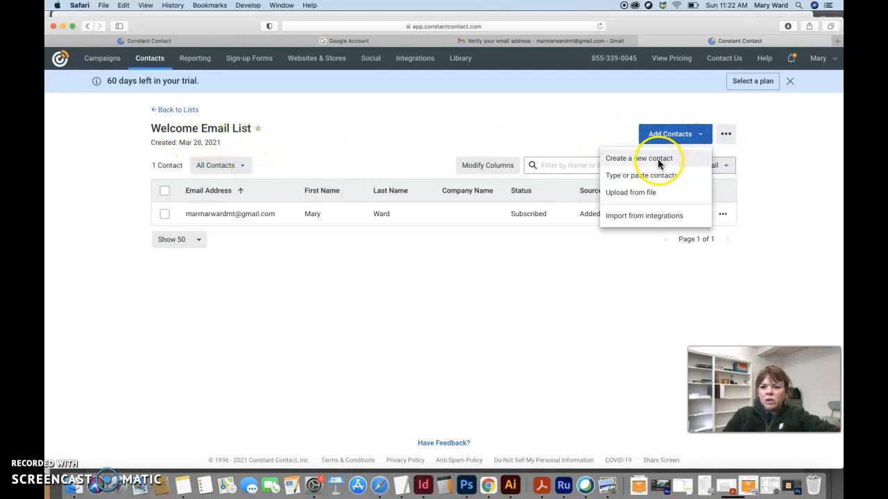
Step: Start a single new contact and type the Yahoo email address
left_click(638, 158)
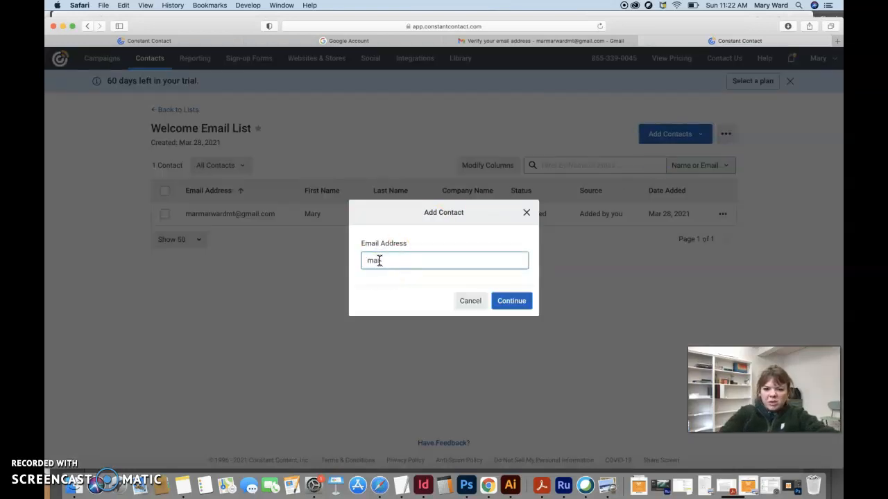
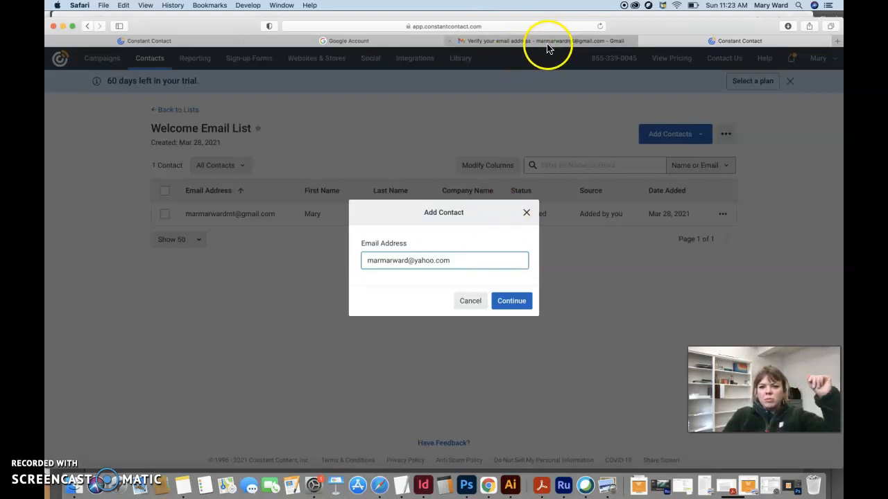
mouse_move(596, 45)
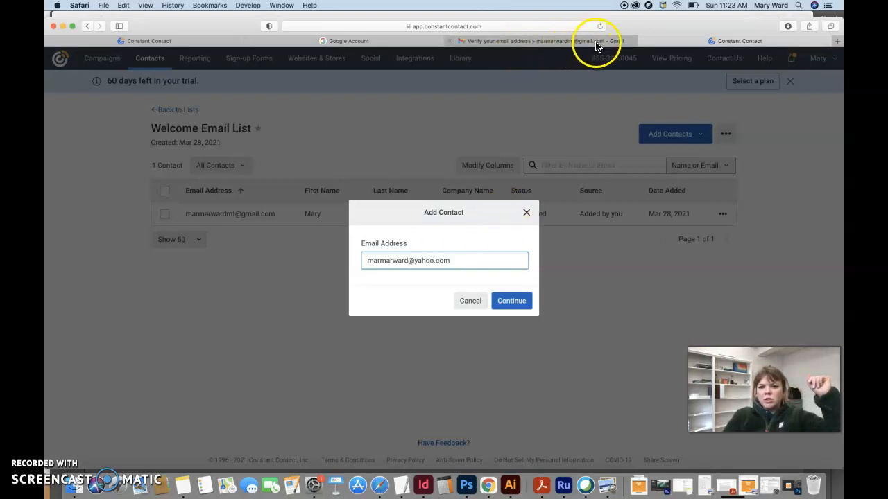
mouse_move(537, 37)
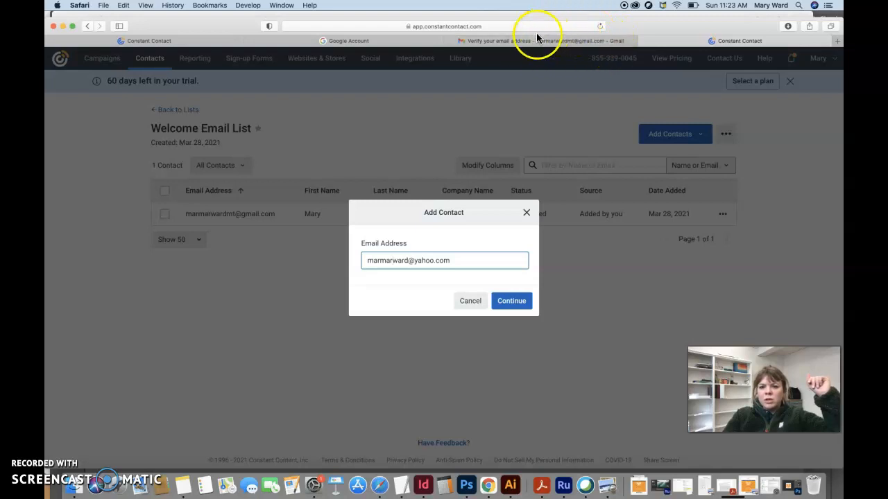
mouse_move(534, 80)
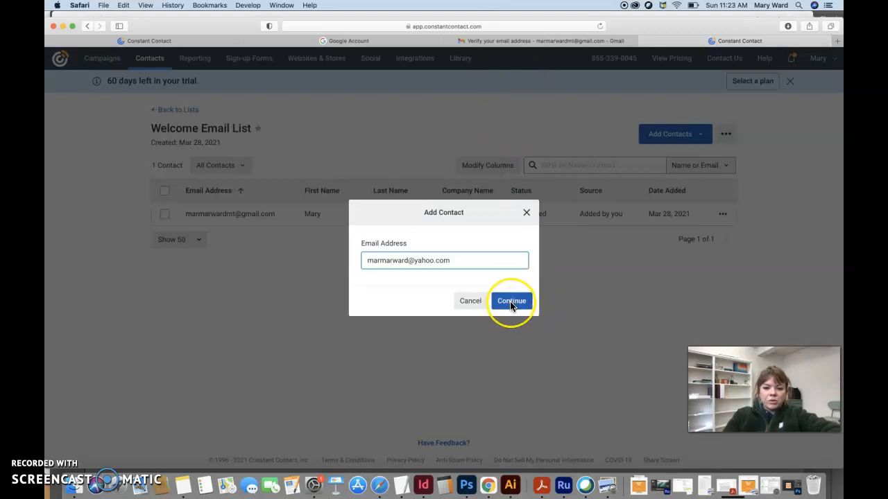
Step: Keep Welcome Email List checked, grant email permission, and create the Yahoo contact
left_click(511, 301)
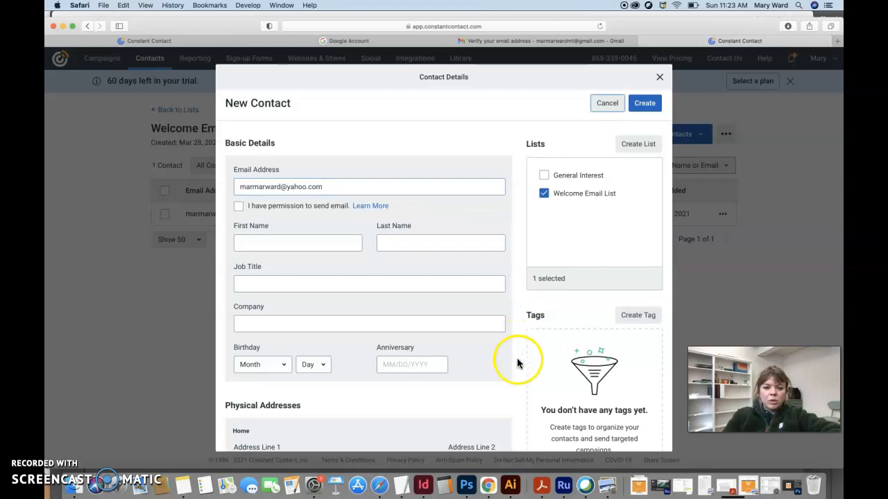
scroll("down", 3)
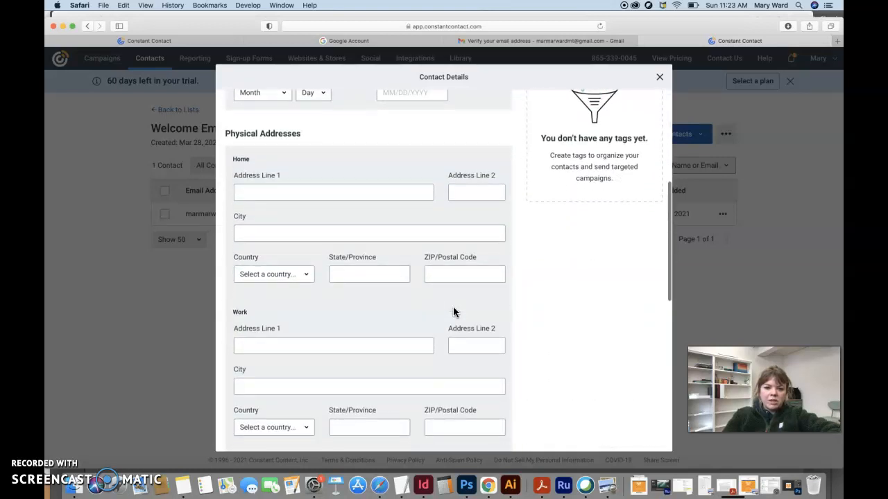
scroll("up", 3)
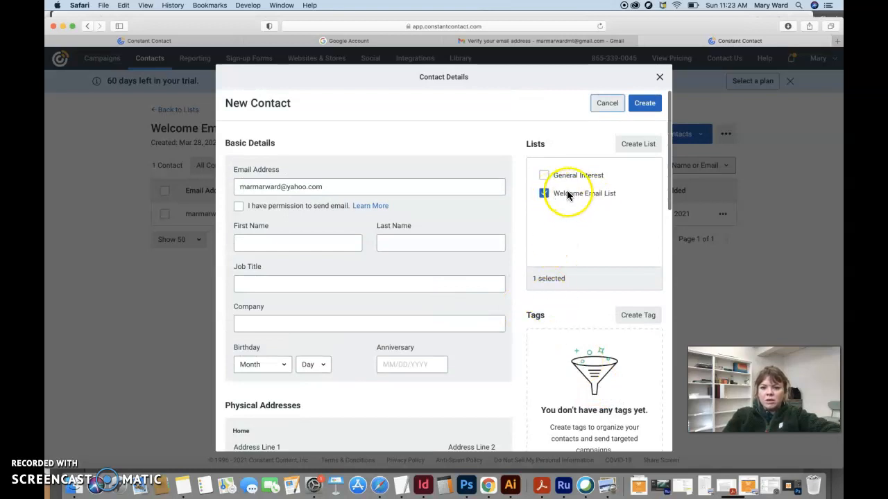
left_click(543, 193)
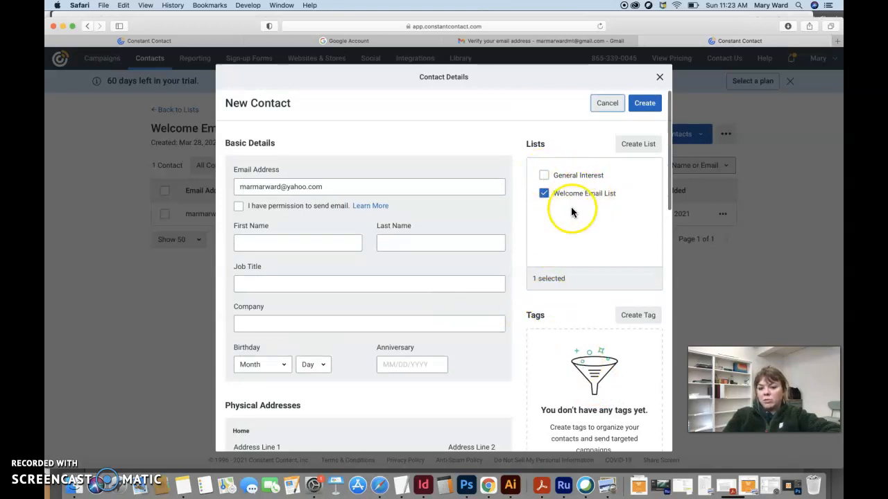
mouse_move(544, 167)
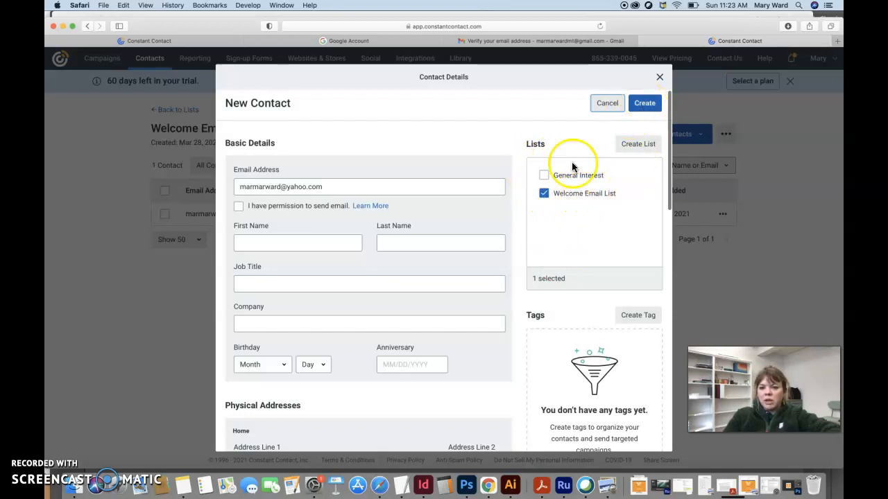
left_click(645, 103)
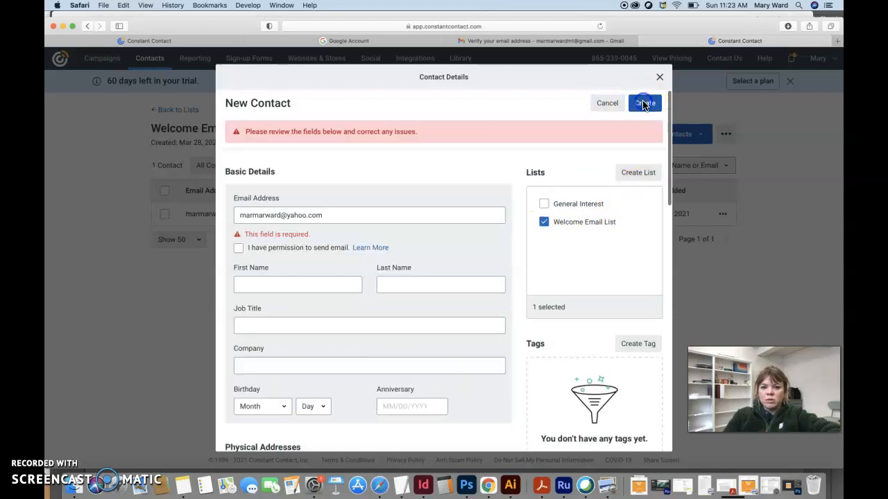
left_click(644, 103)
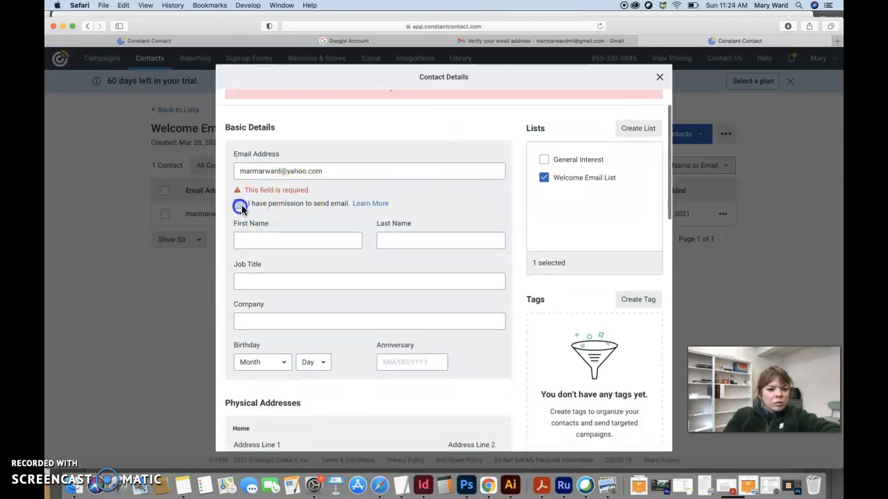
left_click(239, 204)
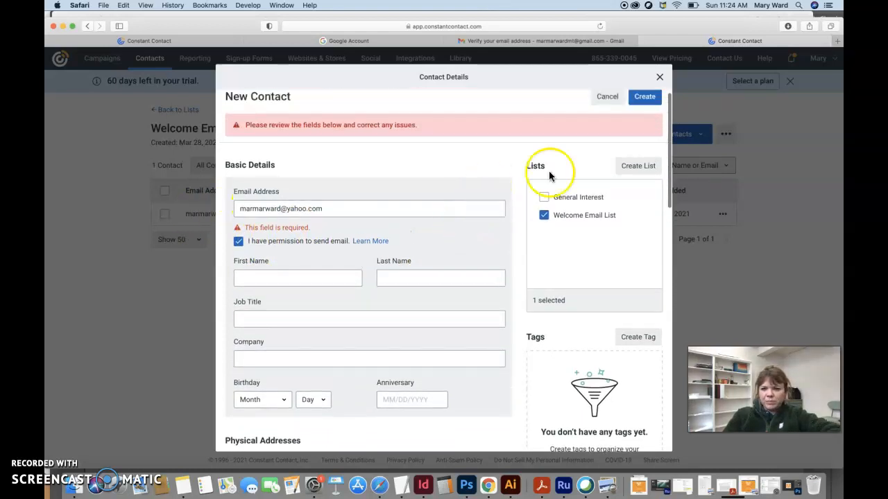
left_click(644, 96)
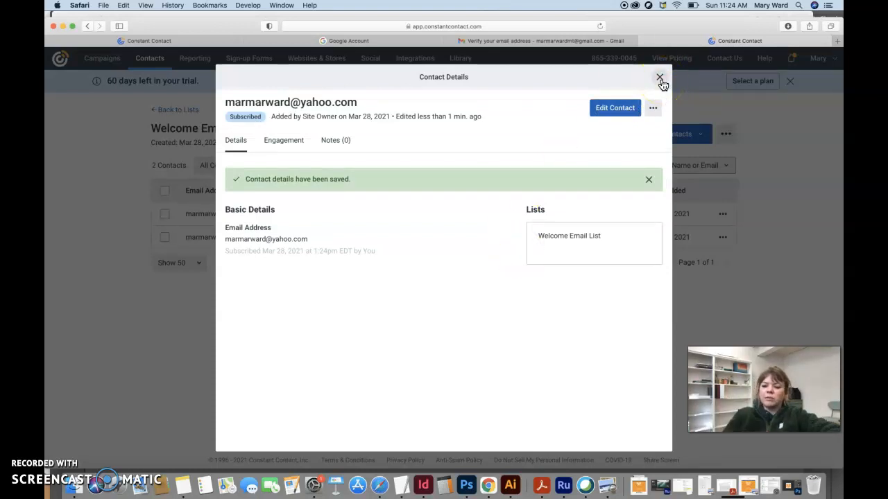
Step: Close the saved contact's details to return to the Welcome Email List page
left_click(659, 77)
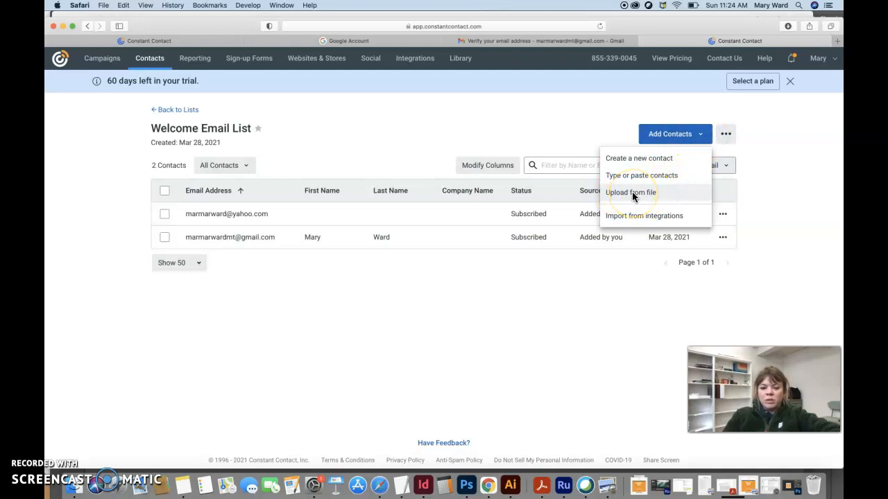
mouse_move(286, 356)
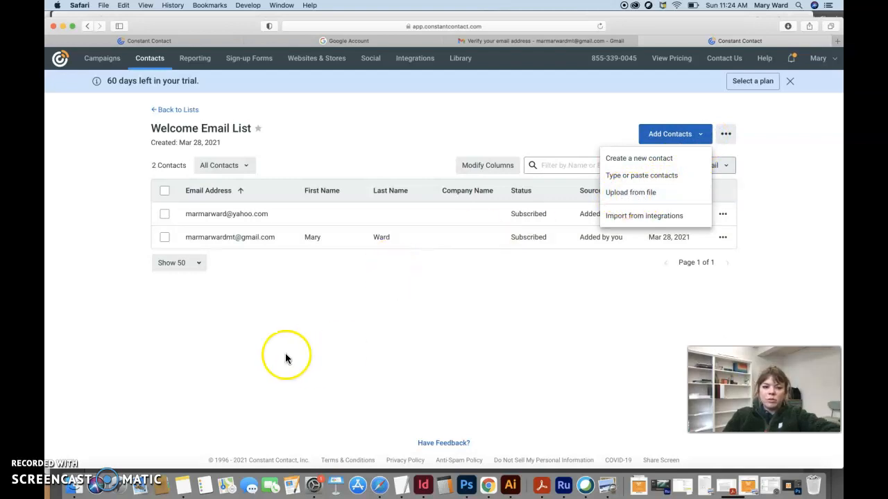
mouse_move(178, 113)
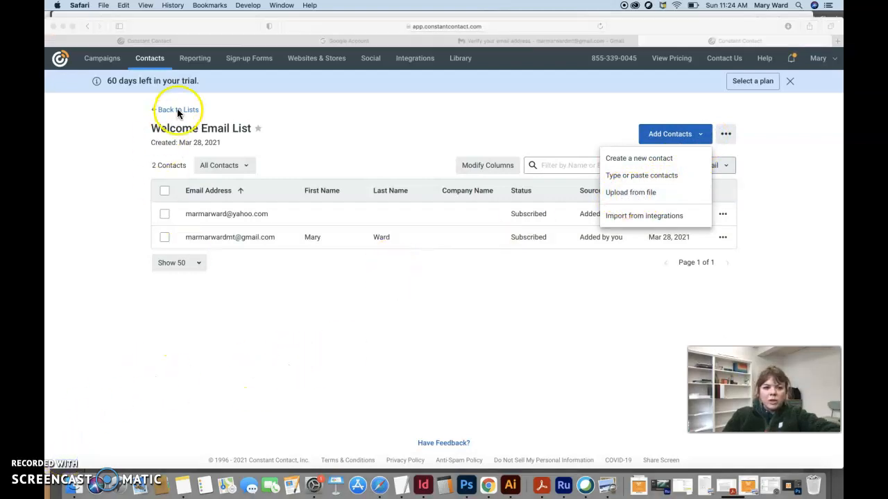
Step: Go back to all lists and delete General Interest along with its contacts
left_click(178, 110)
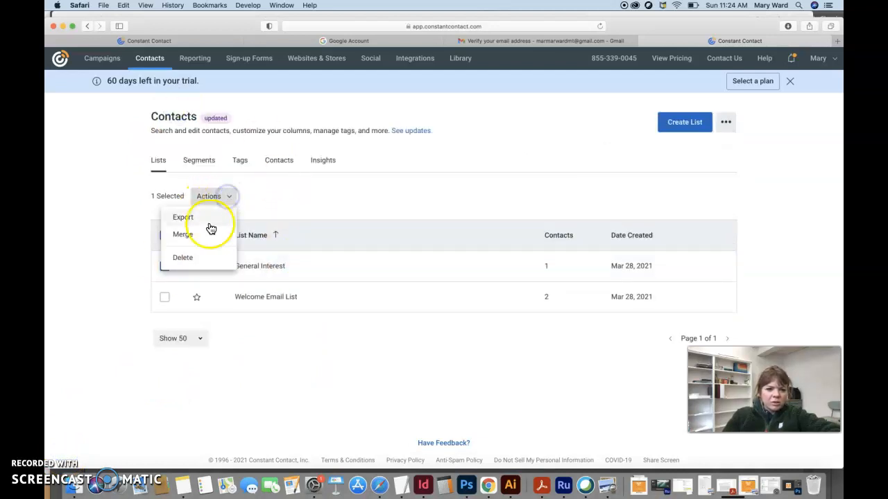
left_click(183, 257)
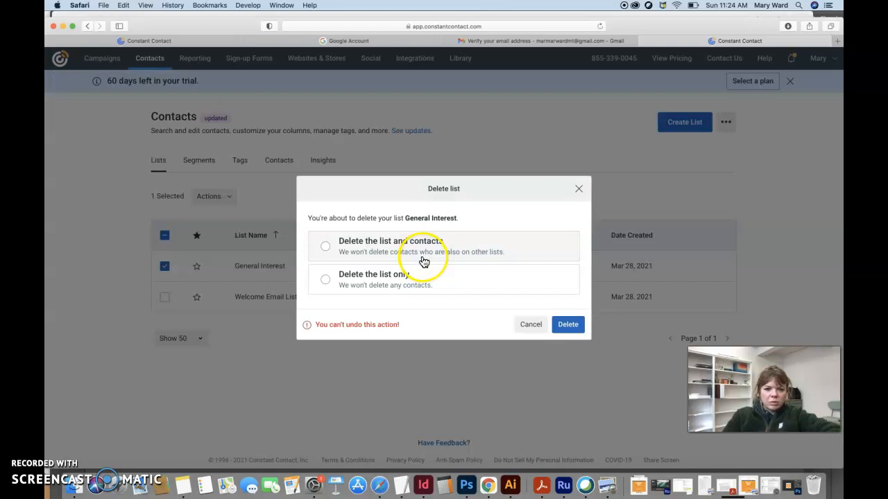
left_click(325, 246)
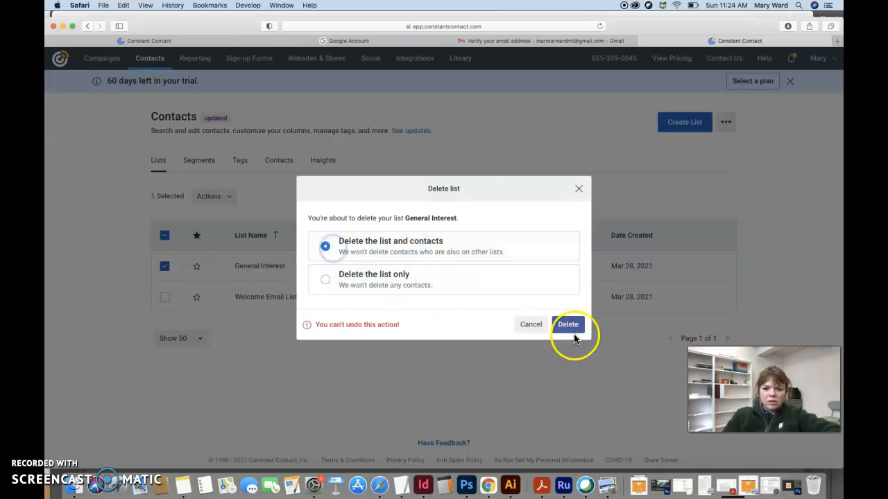
left_click(567, 323)
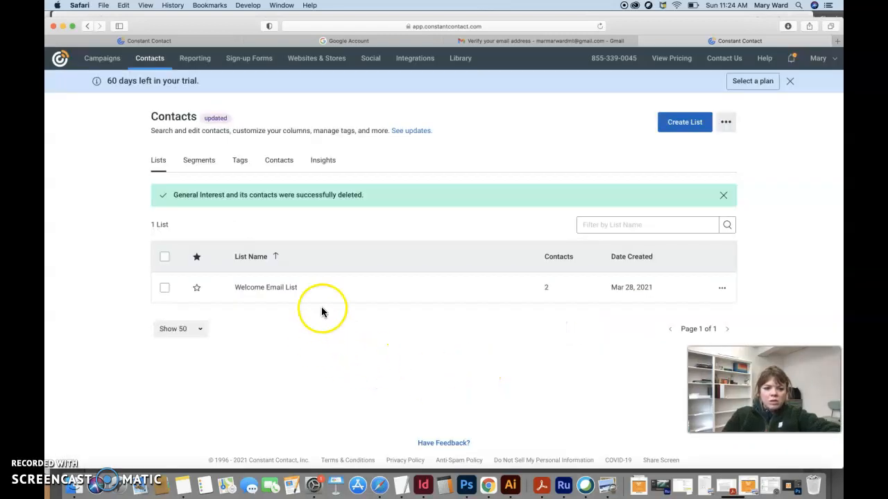
mouse_move(255, 297)
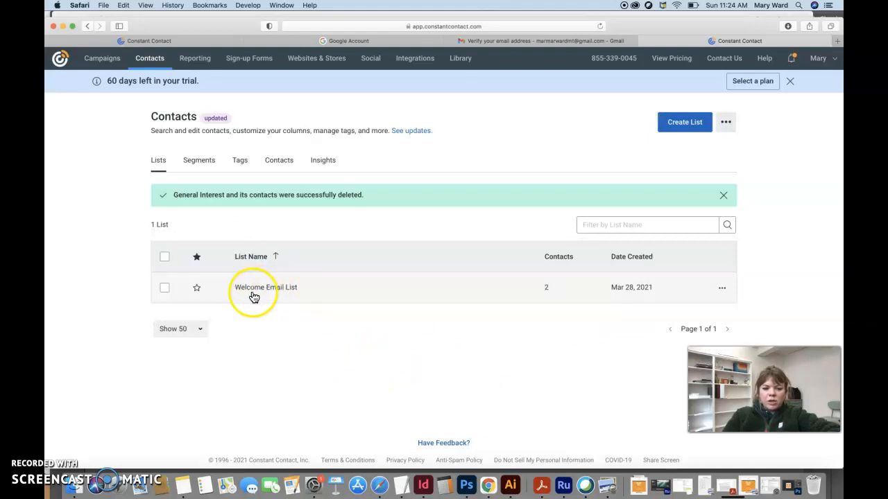
mouse_move(348, 374)
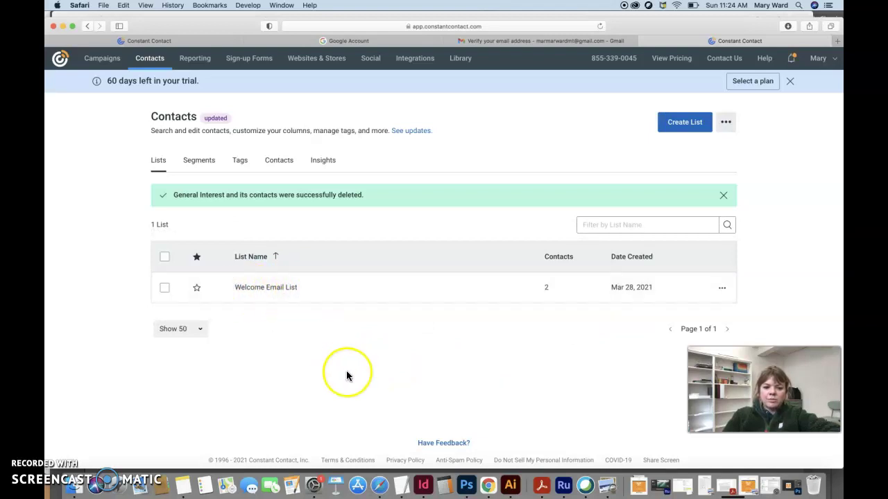
mouse_move(347, 359)
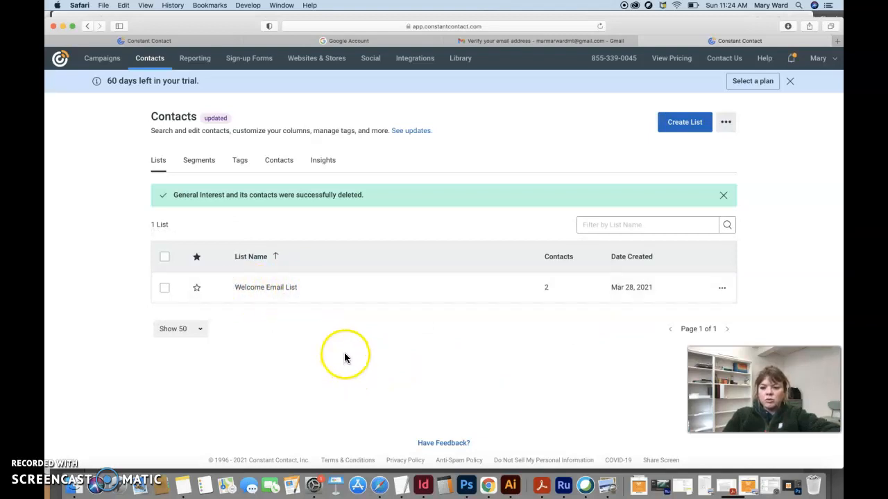
mouse_move(347, 357)
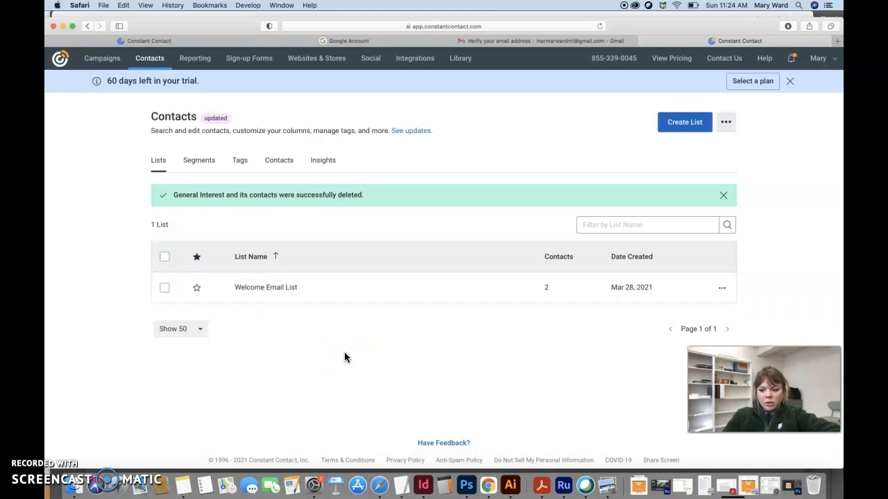